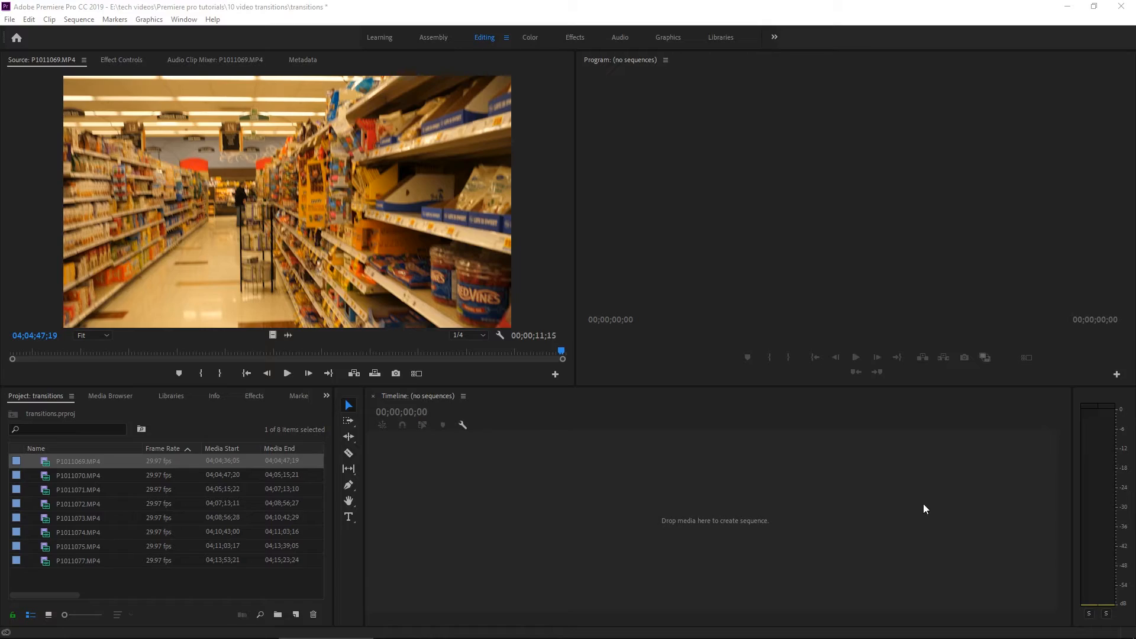
mouse_move(102, 499)
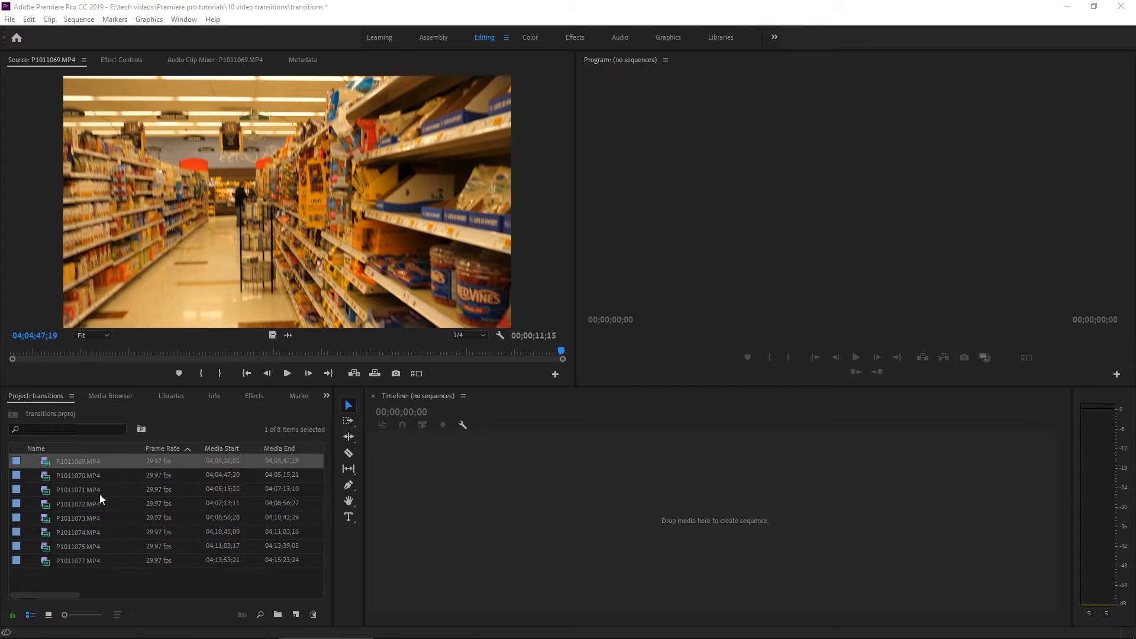
Load P1011069.MP4 in the Source Monitor and mark an in point at the candy-shelf shot
left_click(78, 474)
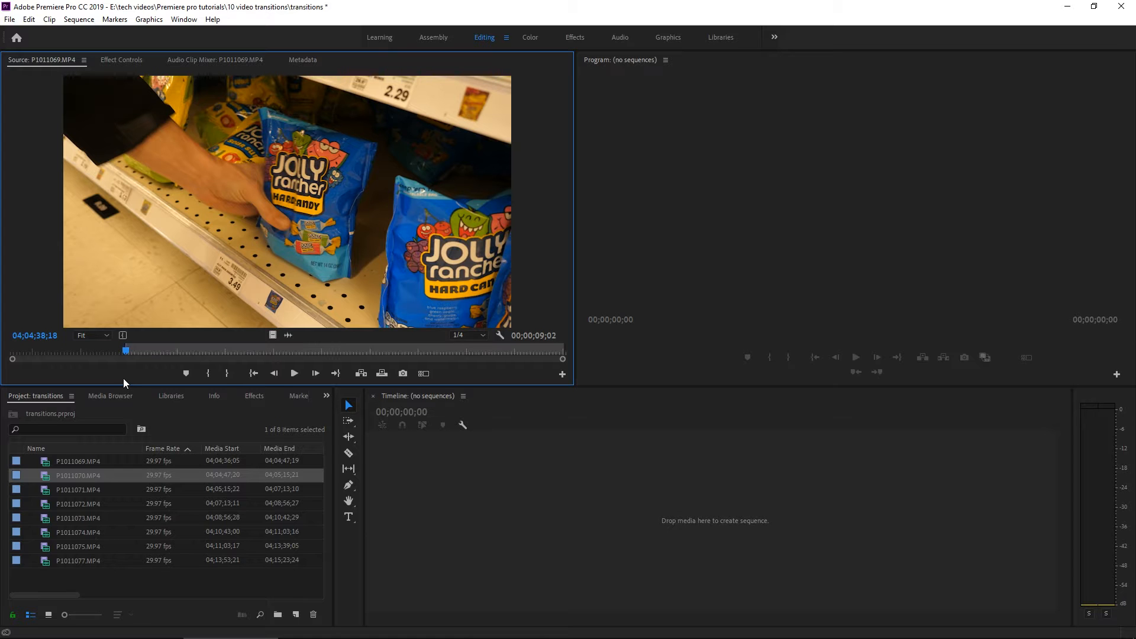
left_click(294, 373)
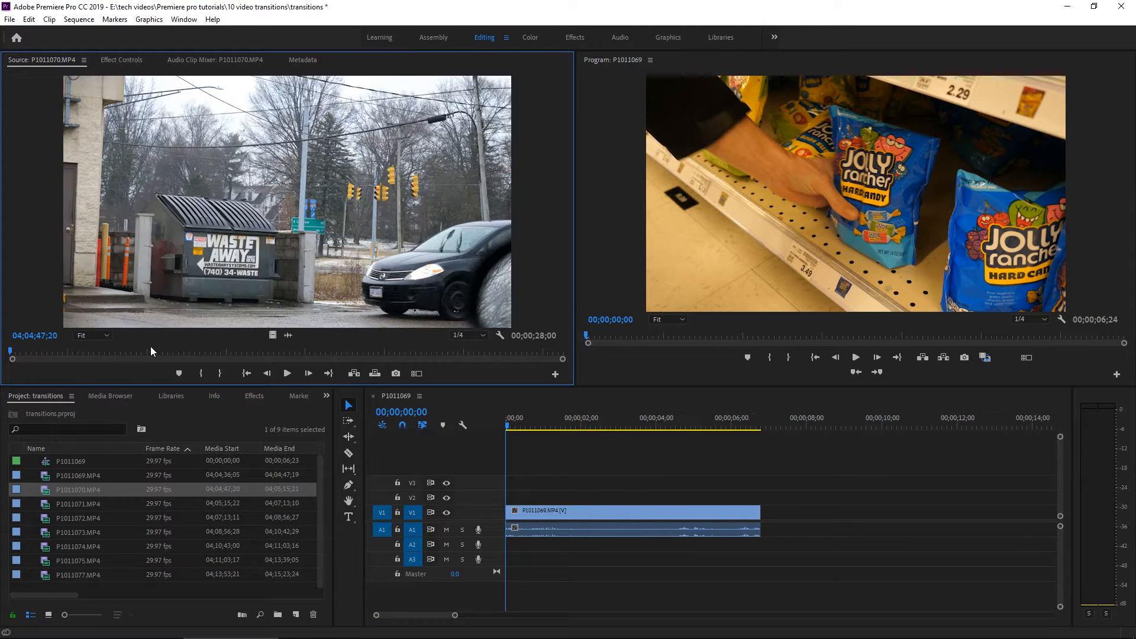
mouse_move(57, 361)
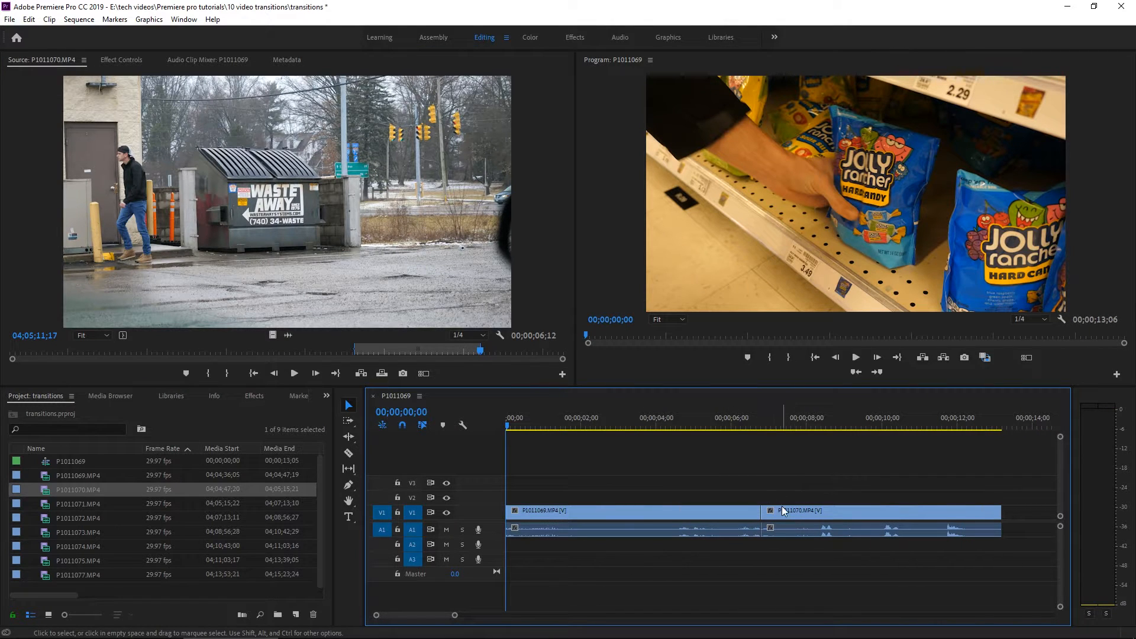
mouse_move(782, 510)
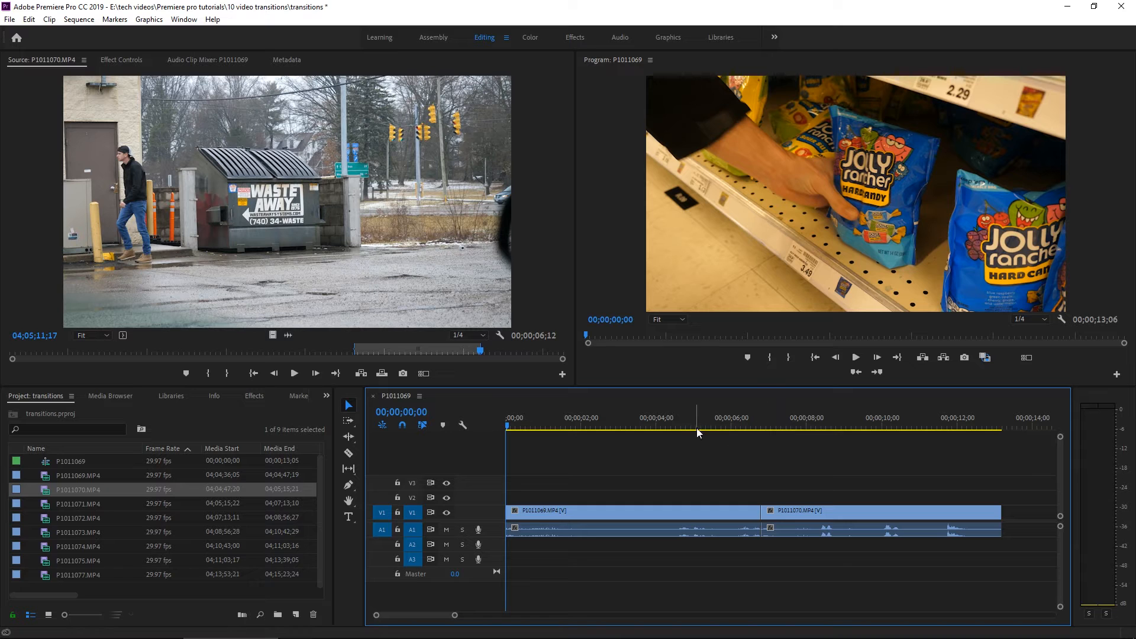
Position the playhead inside the grocery clip on the sequence timeline
left_click(727, 418)
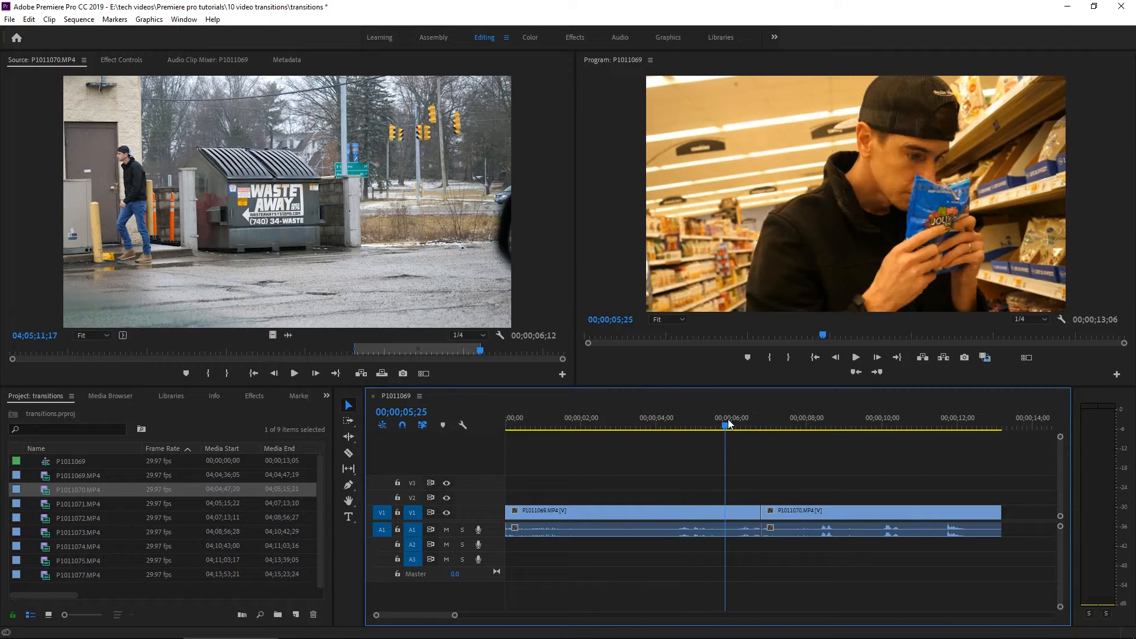
left_click(836, 424)
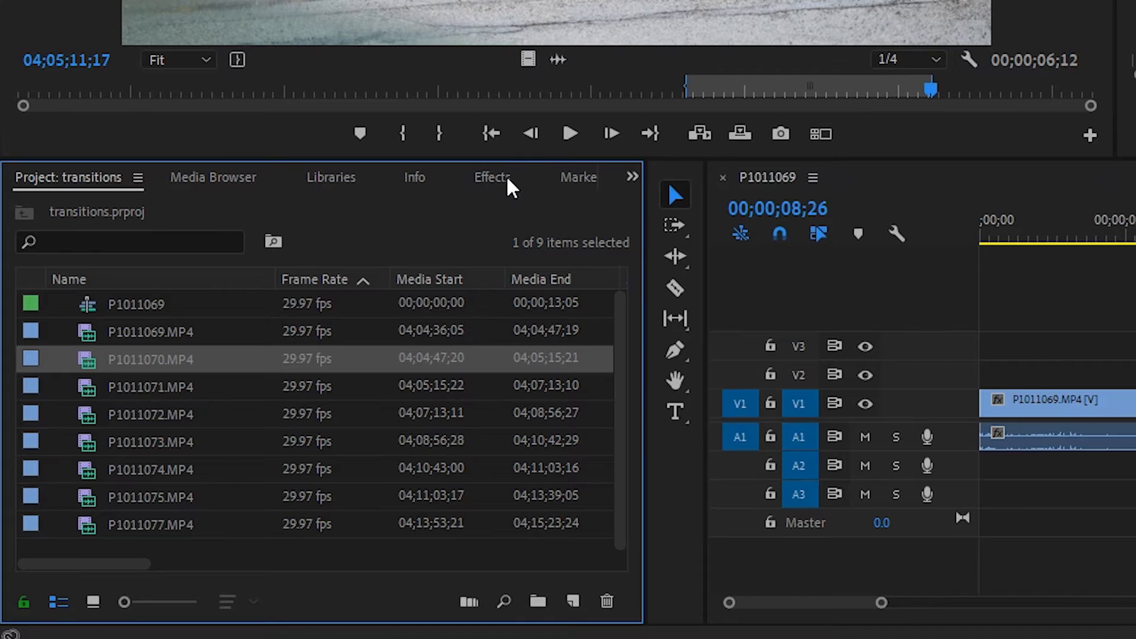
Browse the Effects panel to Video Transitions > Dissolve
left_click(492, 176)
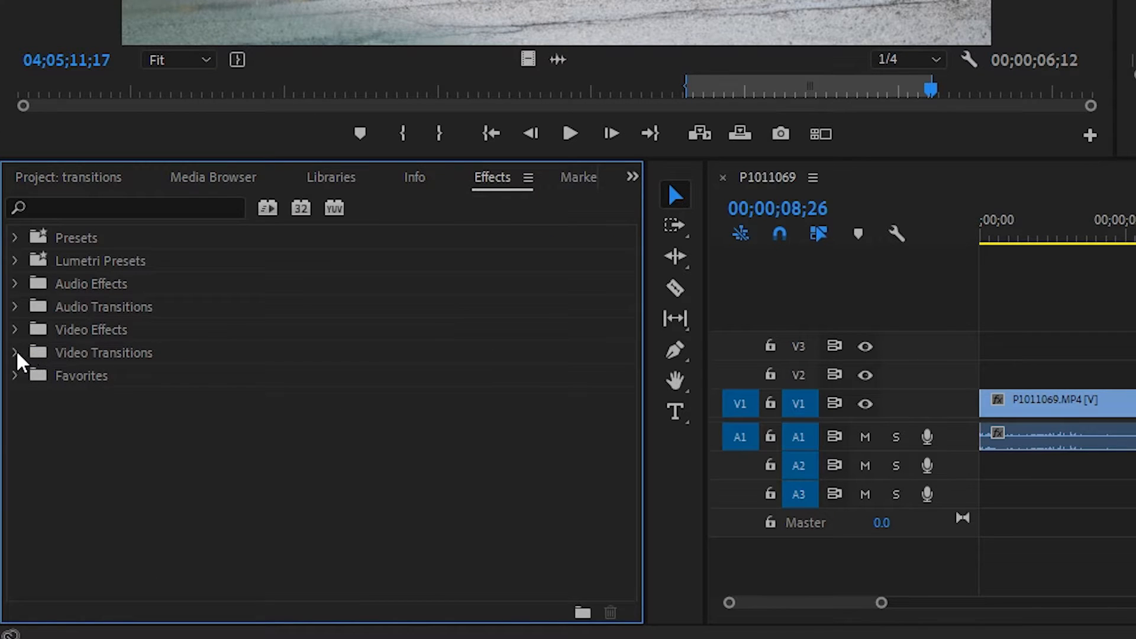
left_click(15, 353)
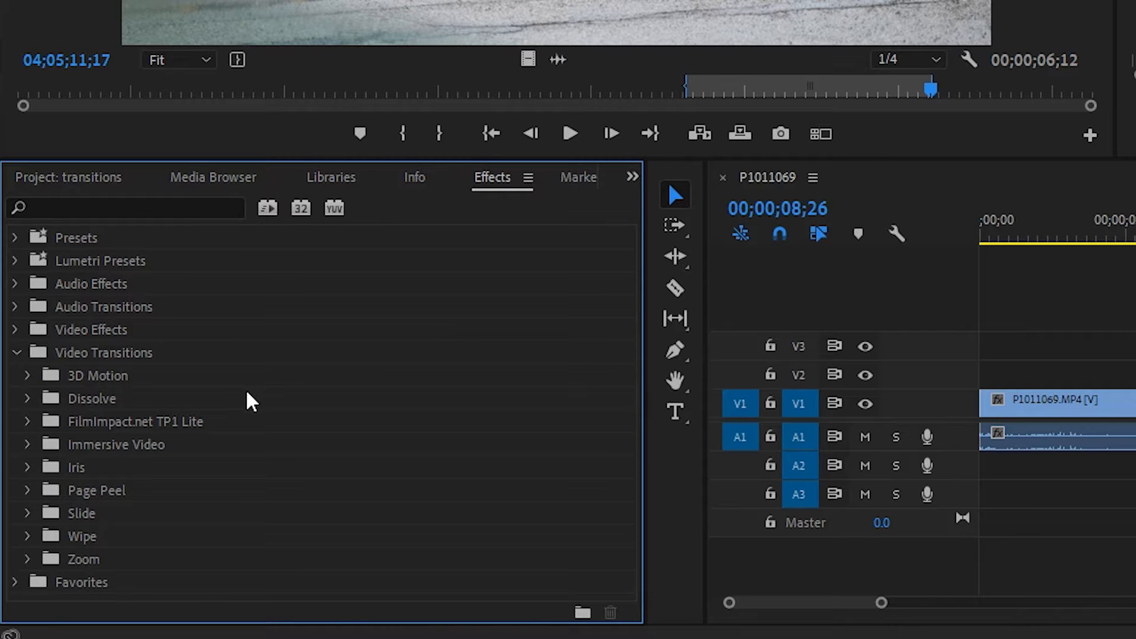
mouse_move(36, 391)
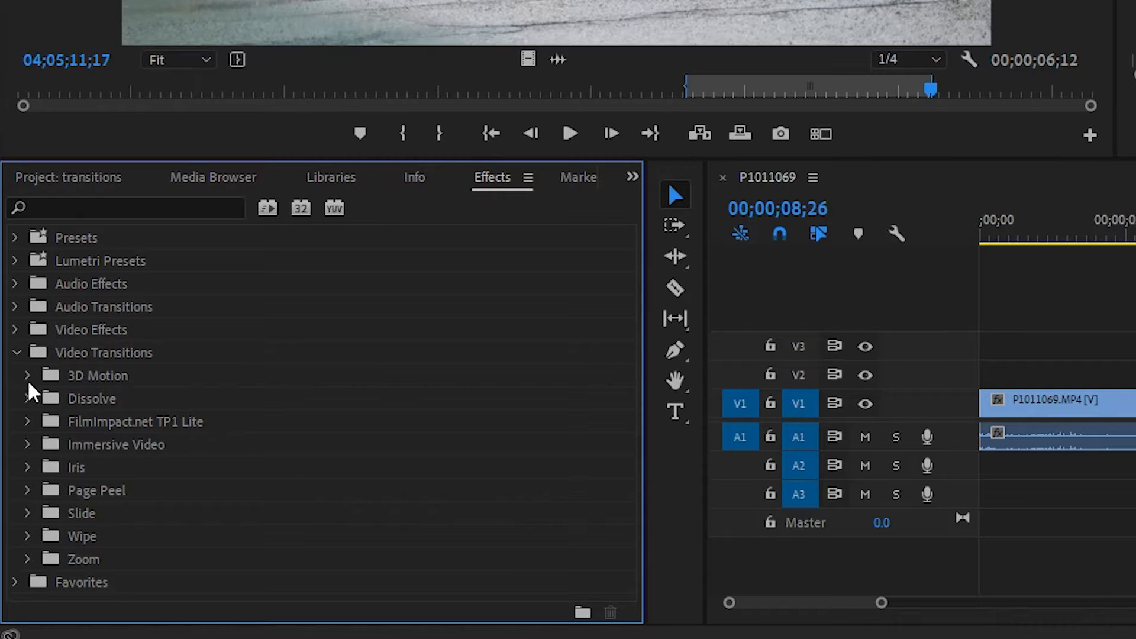
mouse_move(188, 447)
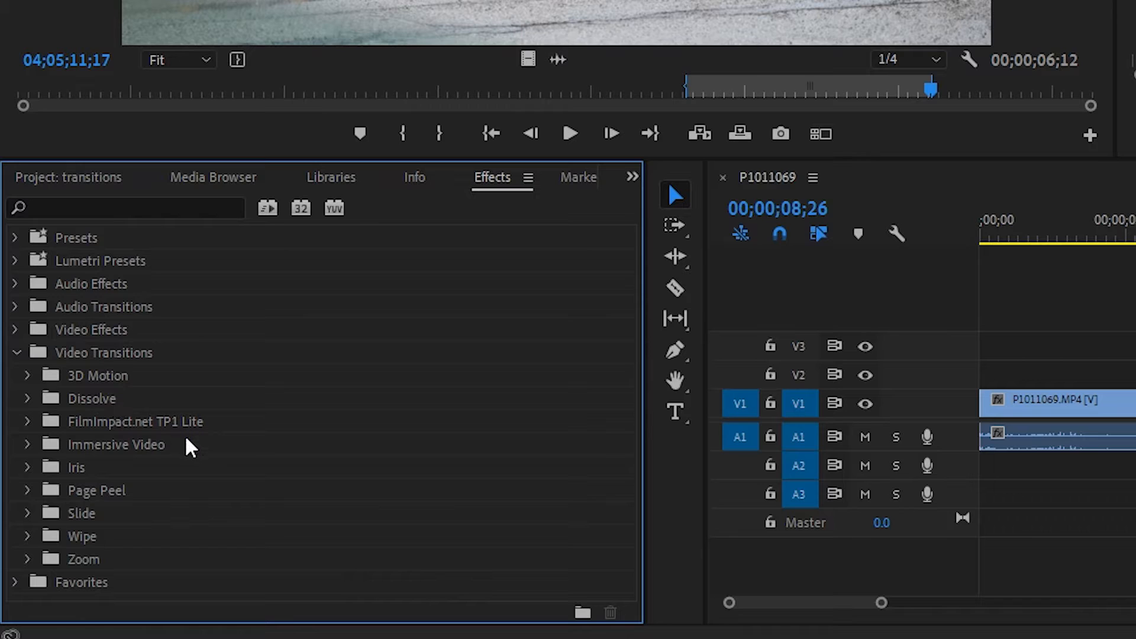
mouse_move(171, 437)
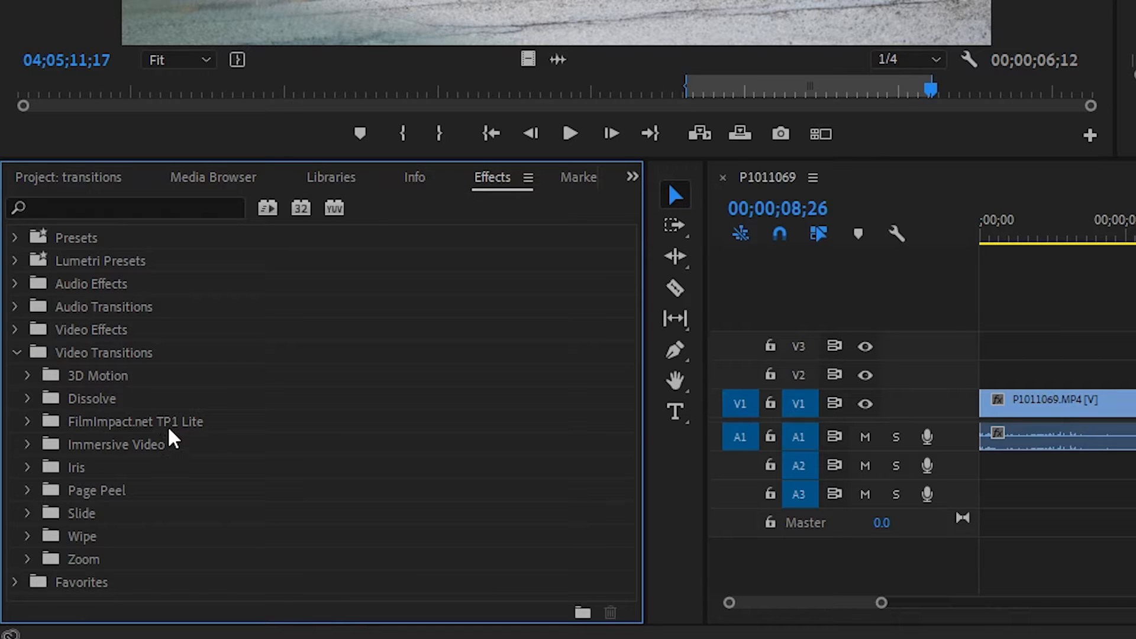
mouse_move(167, 488)
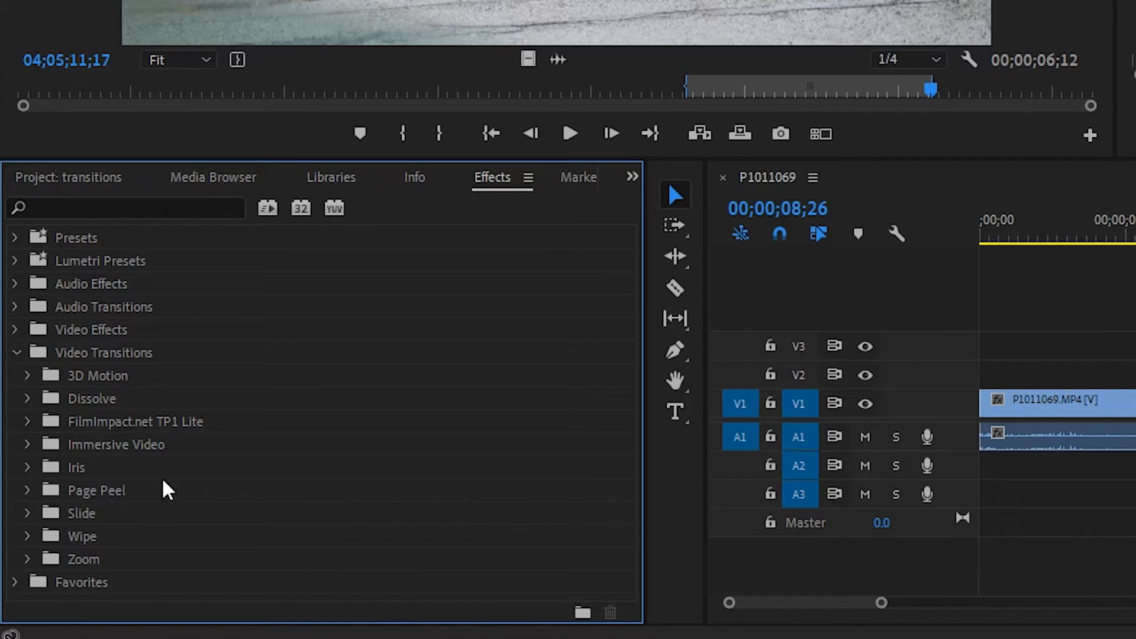
mouse_move(211, 524)
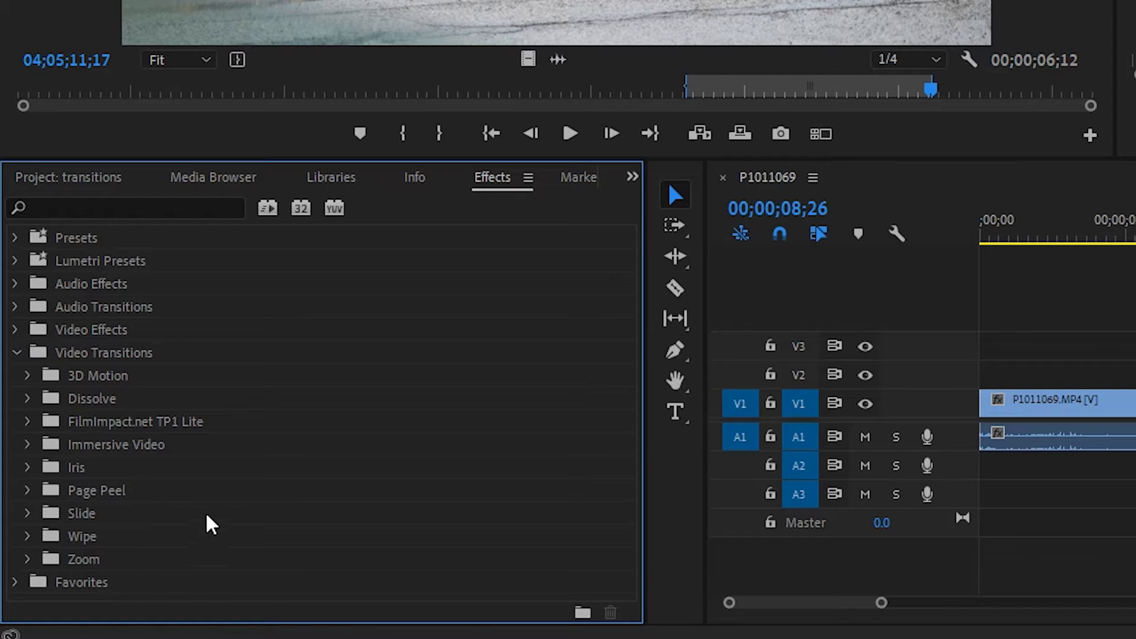
mouse_move(130, 508)
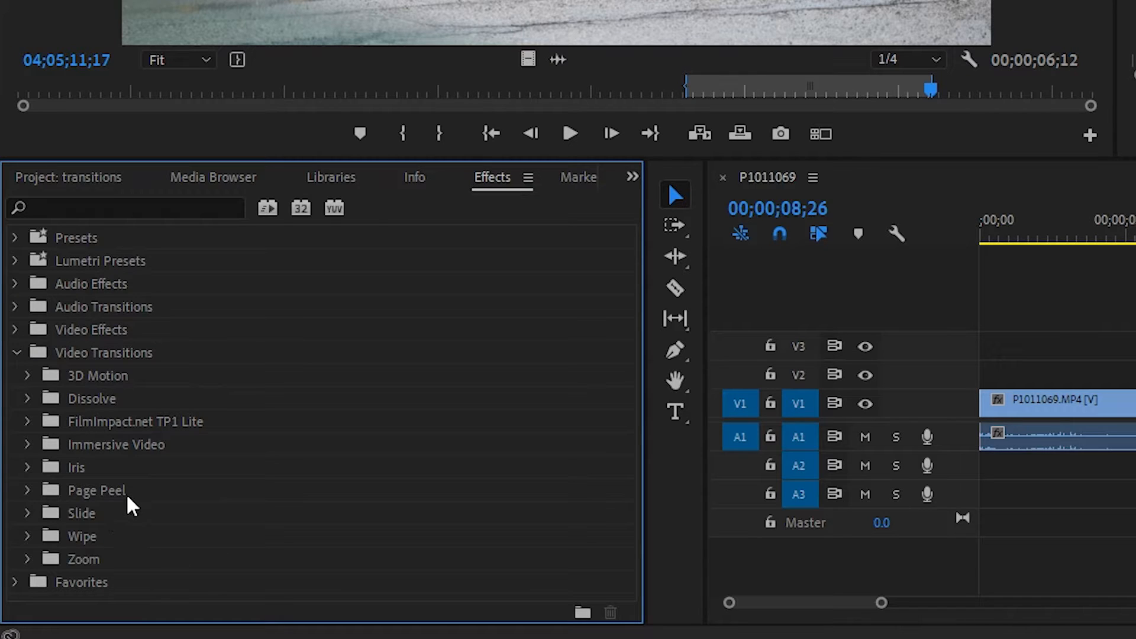
mouse_move(33, 406)
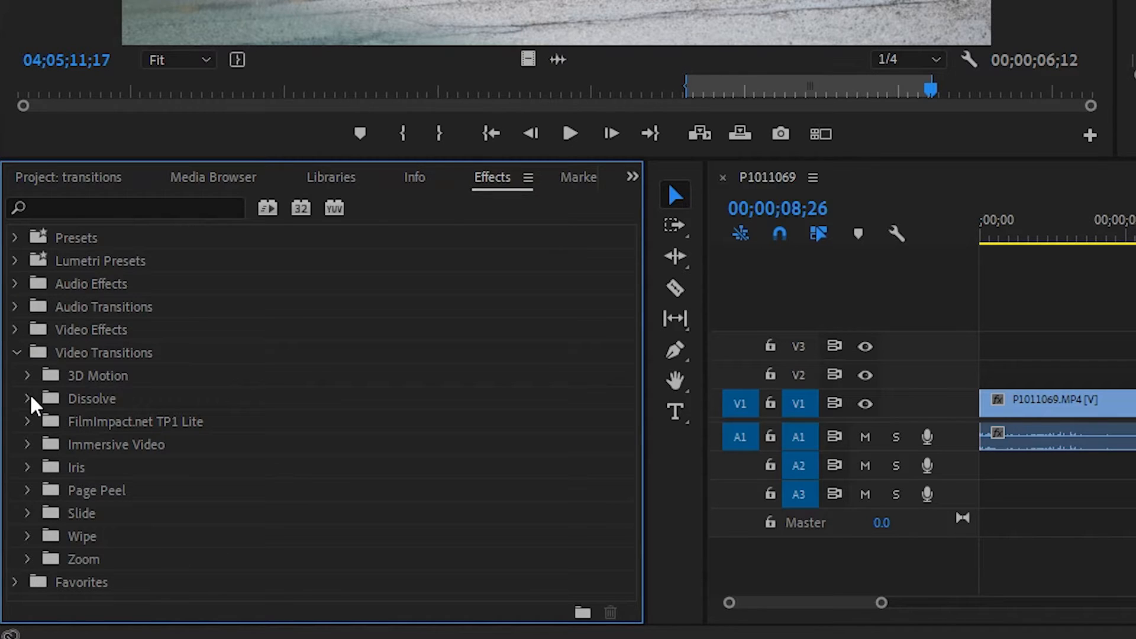
left_click(27, 397)
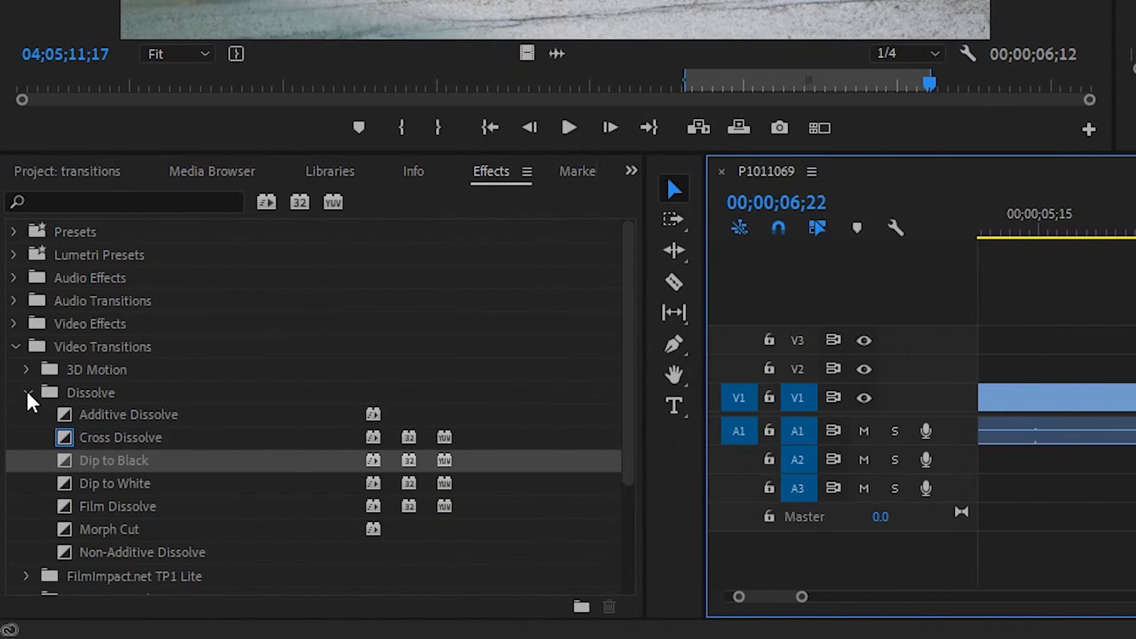
Apply the Push transition from the Slide folder to the cut between P1011069 and P1011070
left_click(26, 392)
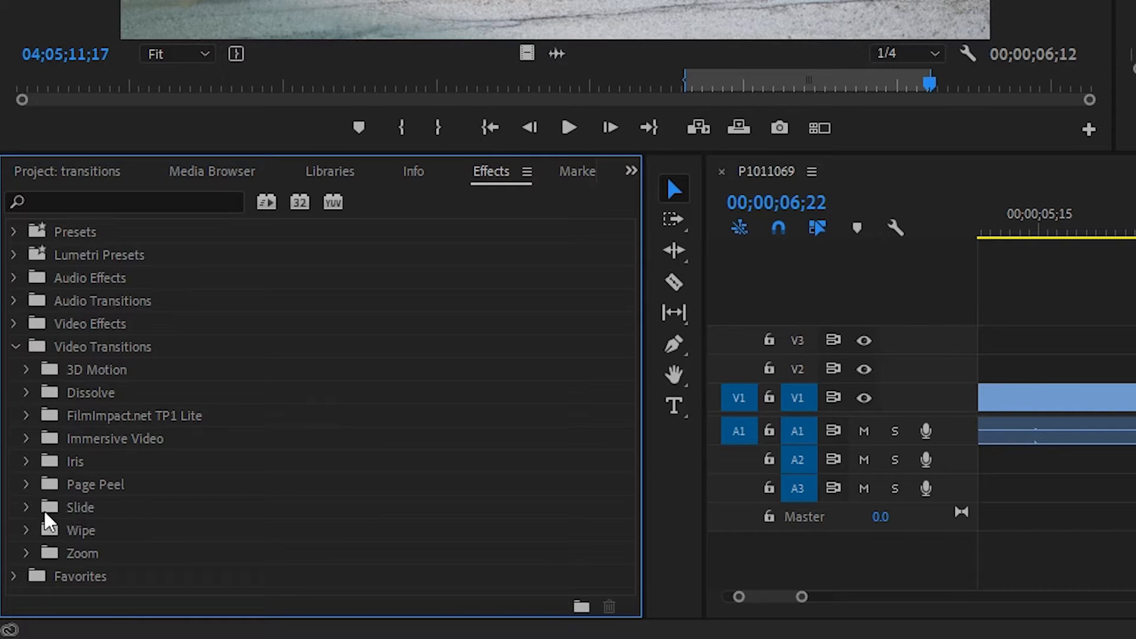
left_click(25, 507)
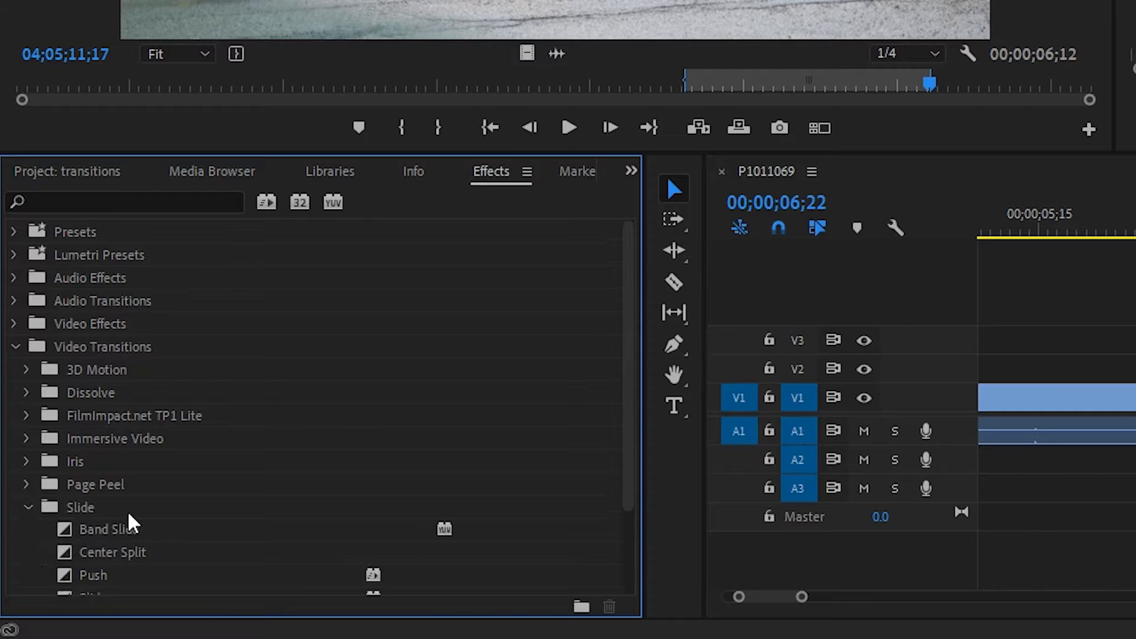
scroll("down", 3)
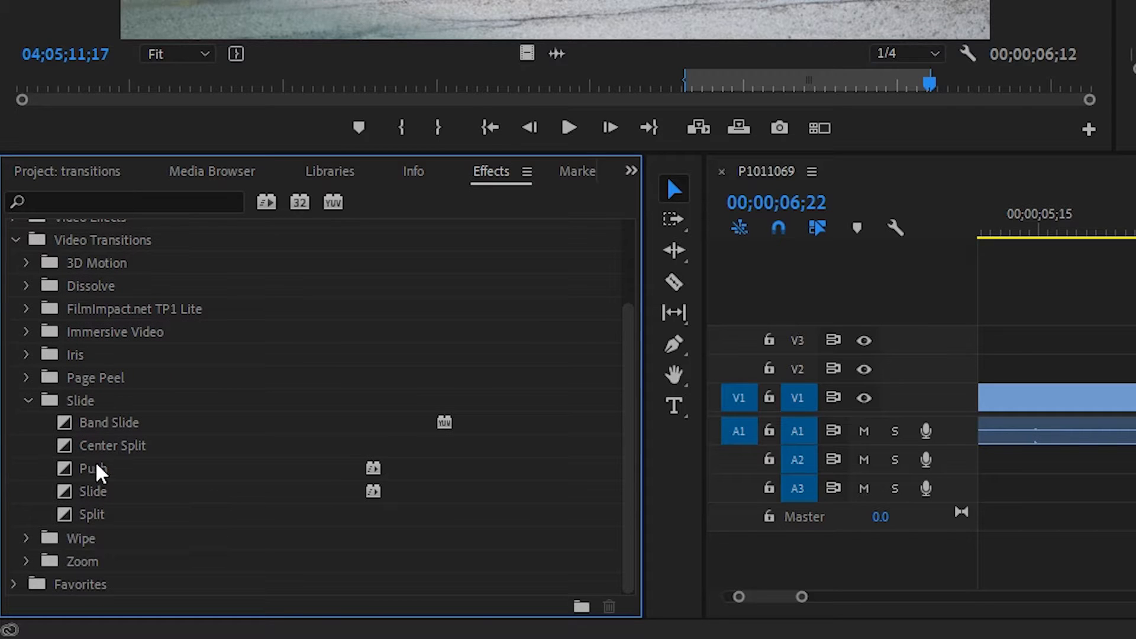
left_click(92, 469)
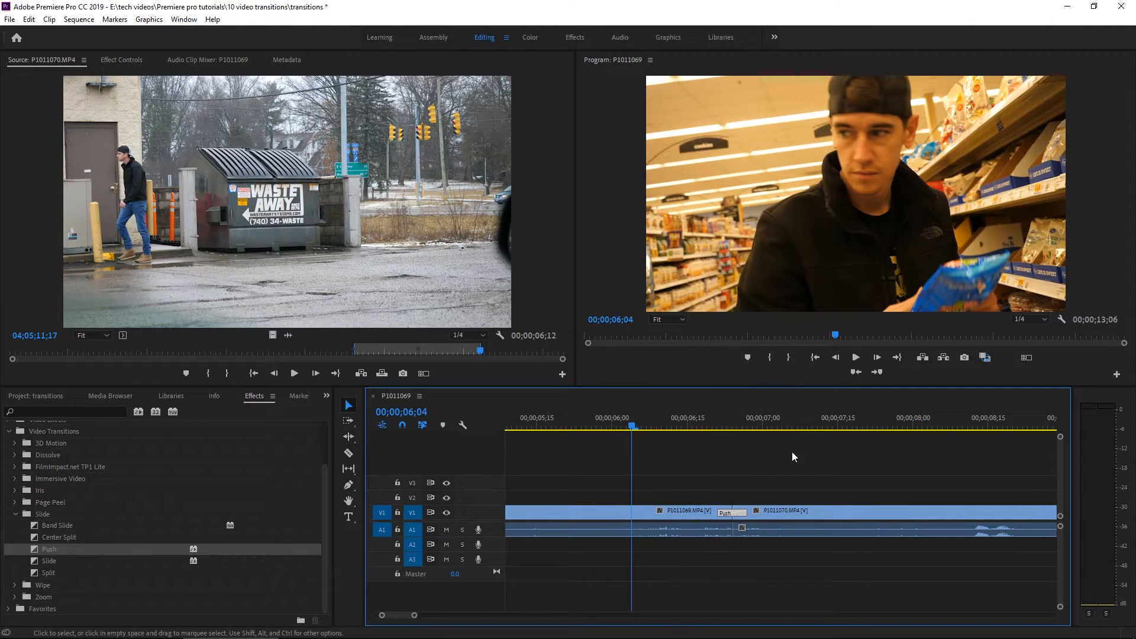
Review the cut between the grocery and dumpster clips, browsing the Media Browser alongside
left_click(760, 427)
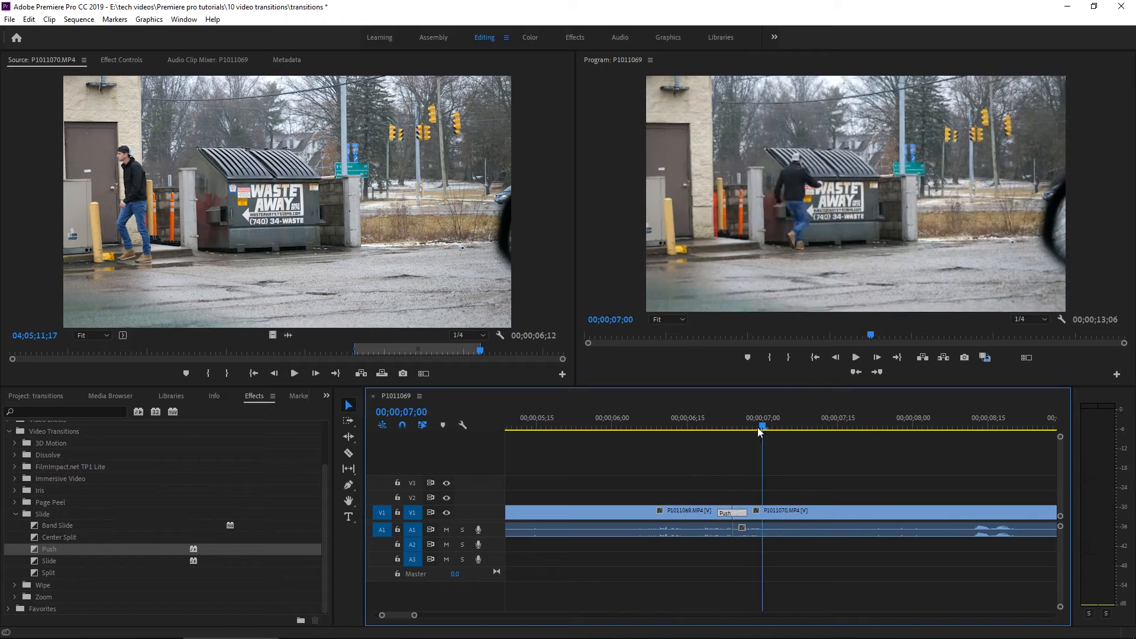
left_click(110, 395)
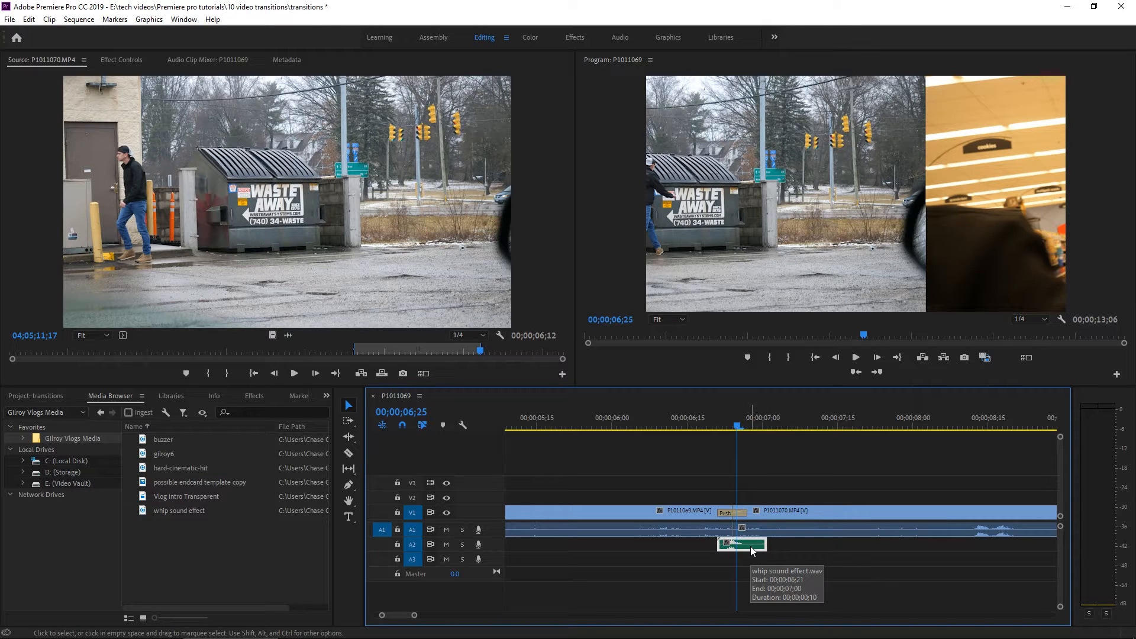
mouse_move(751, 523)
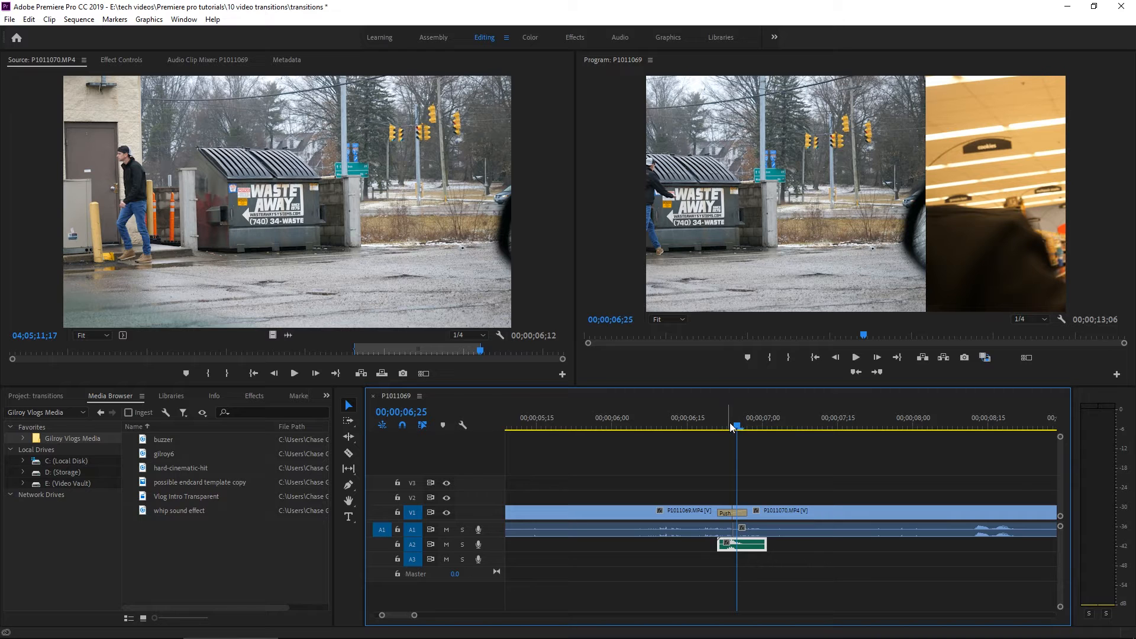
left_click(707, 426)
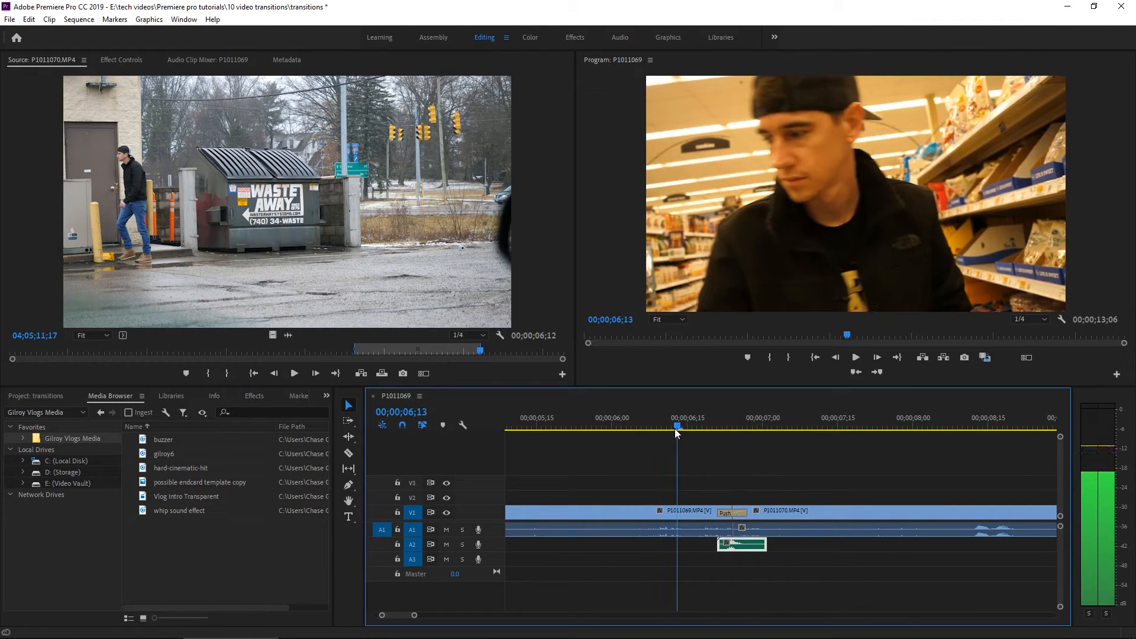
left_click(255, 395)
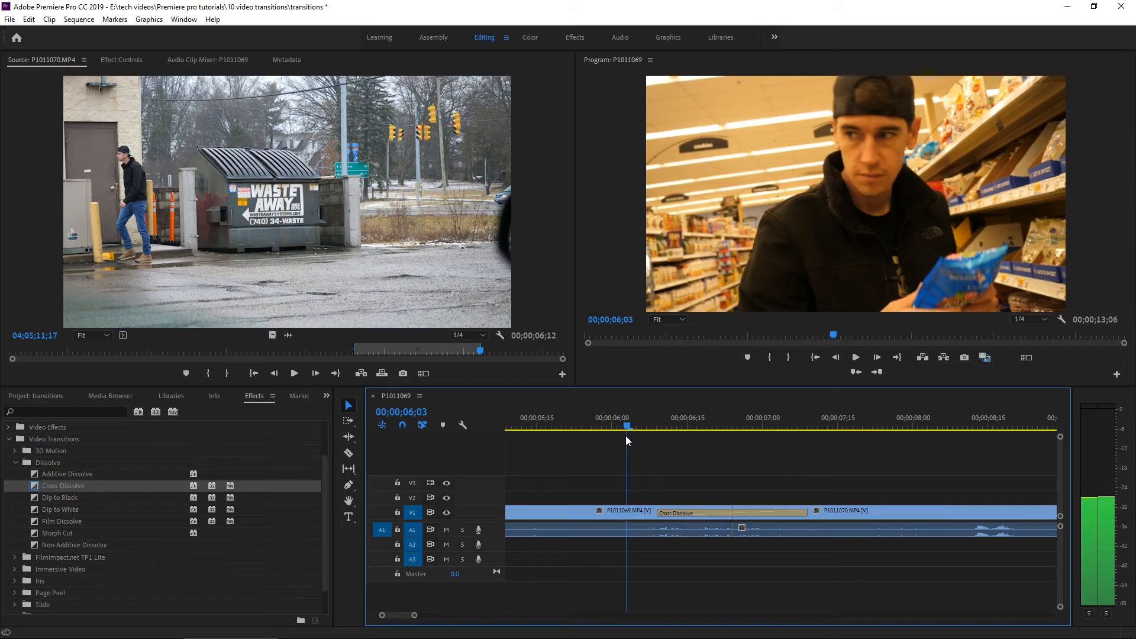
Scrub the playhead through the Cross Dissolve to preview the blend from start to end
left_click(661, 425)
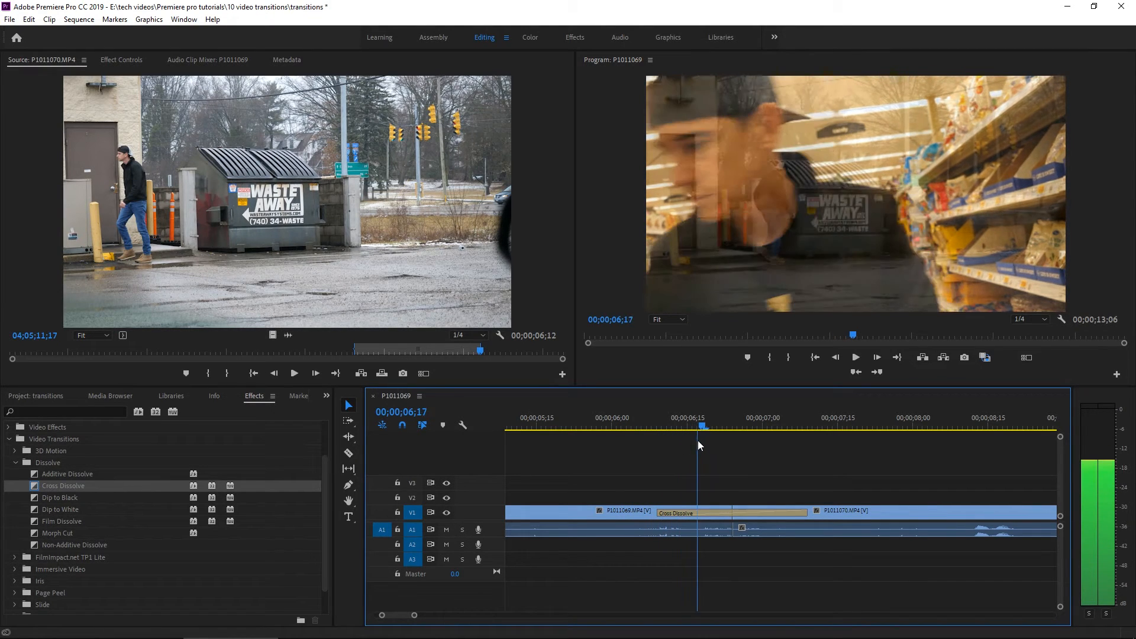
left_click(721, 425)
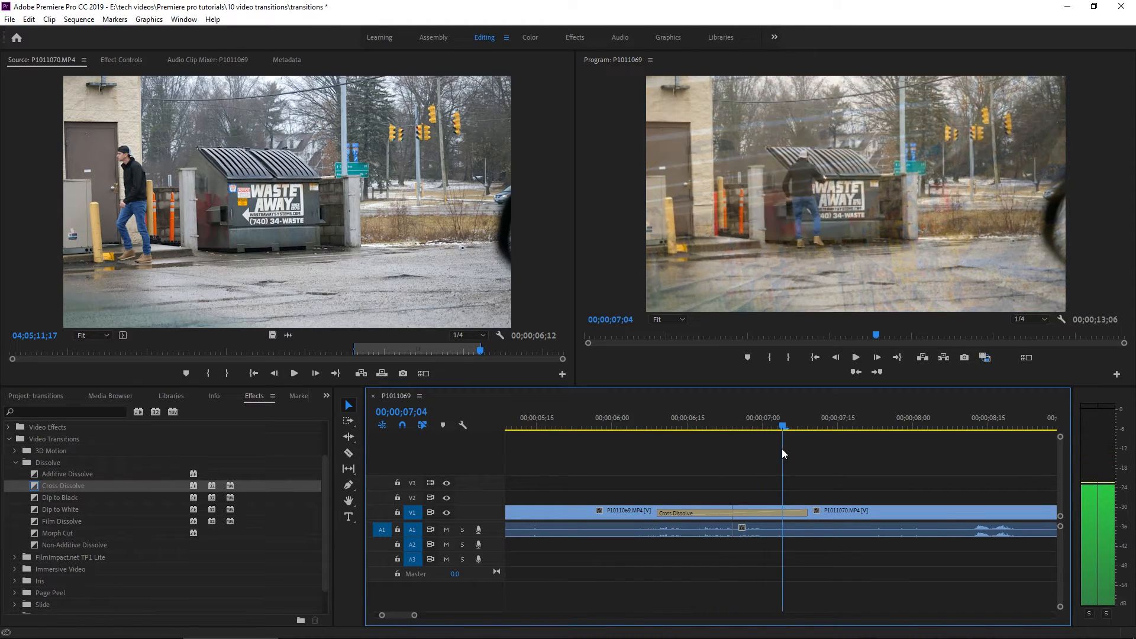
left_click(666, 425)
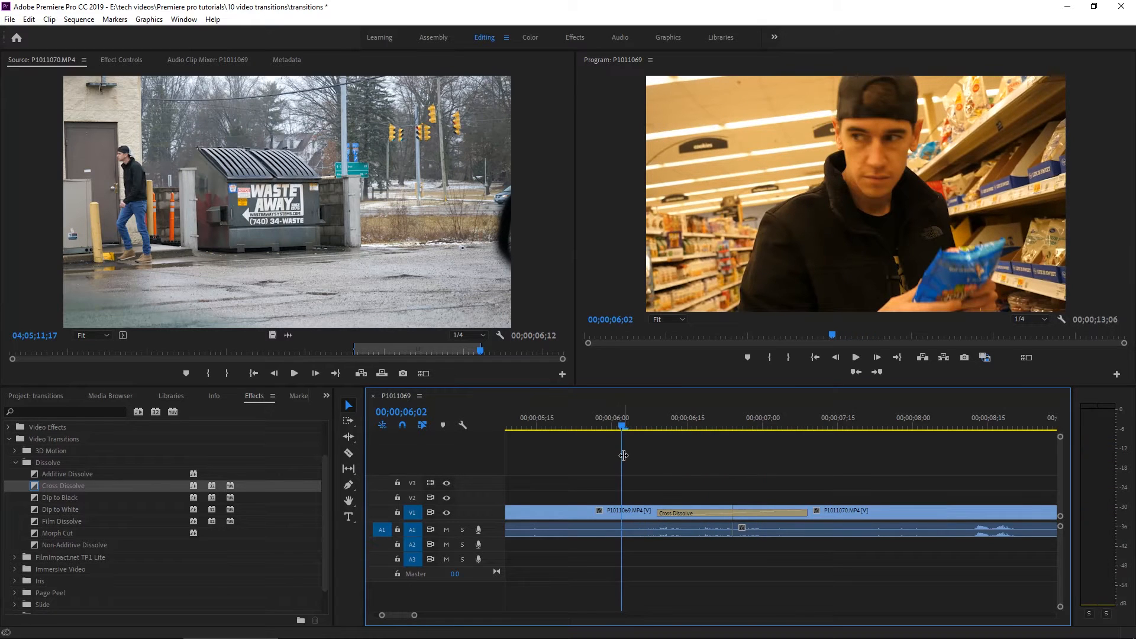
left_click(587, 417)
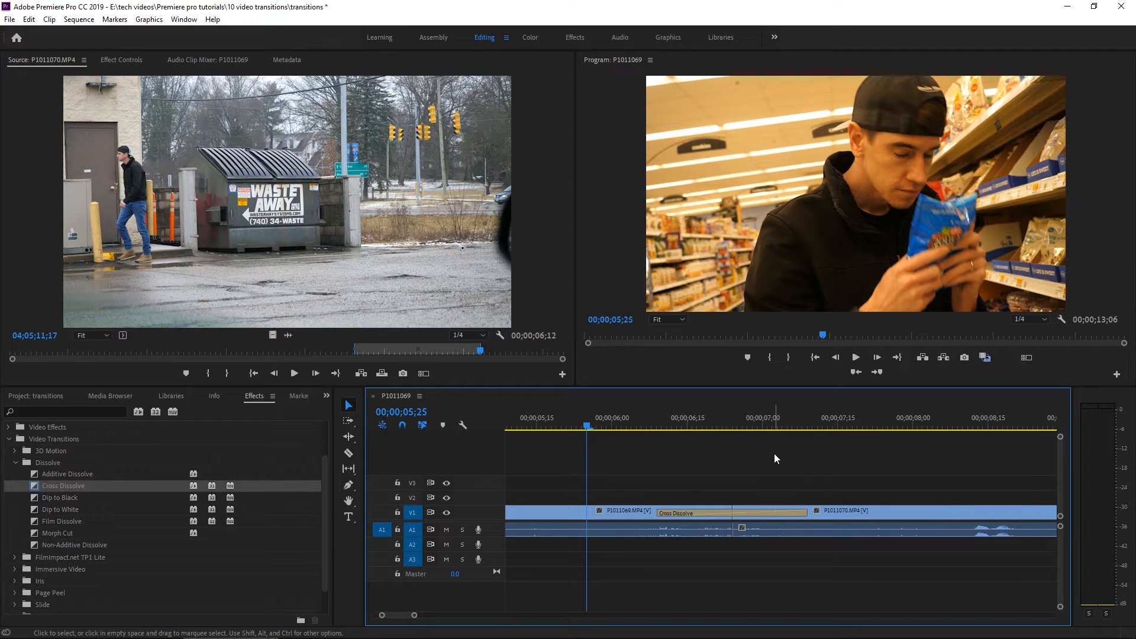
mouse_move(673, 474)
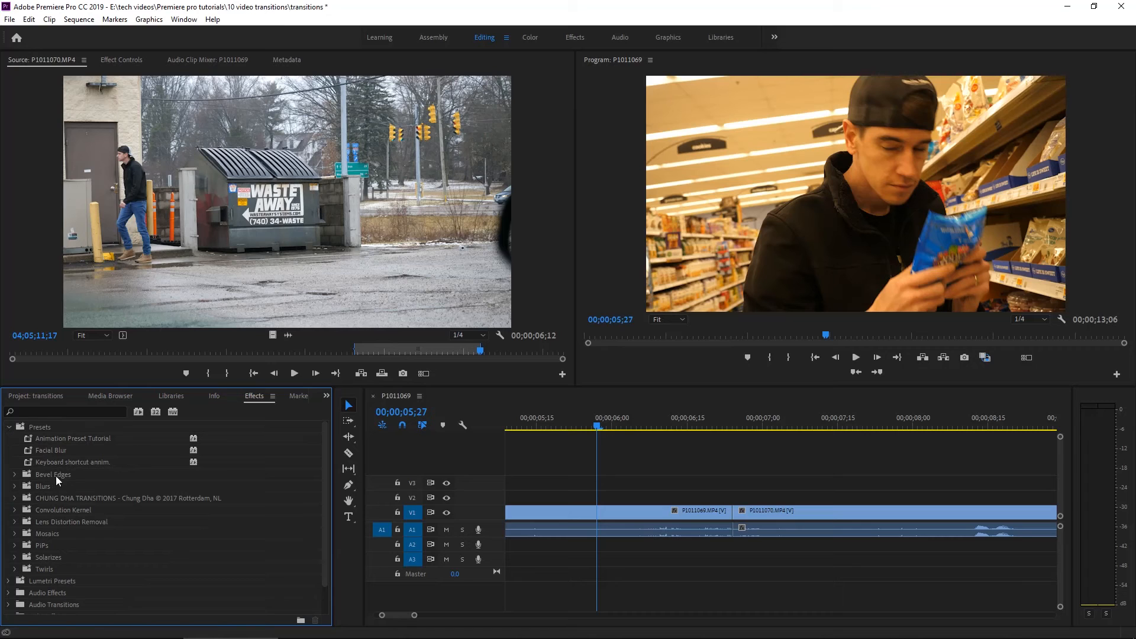
mouse_move(85, 506)
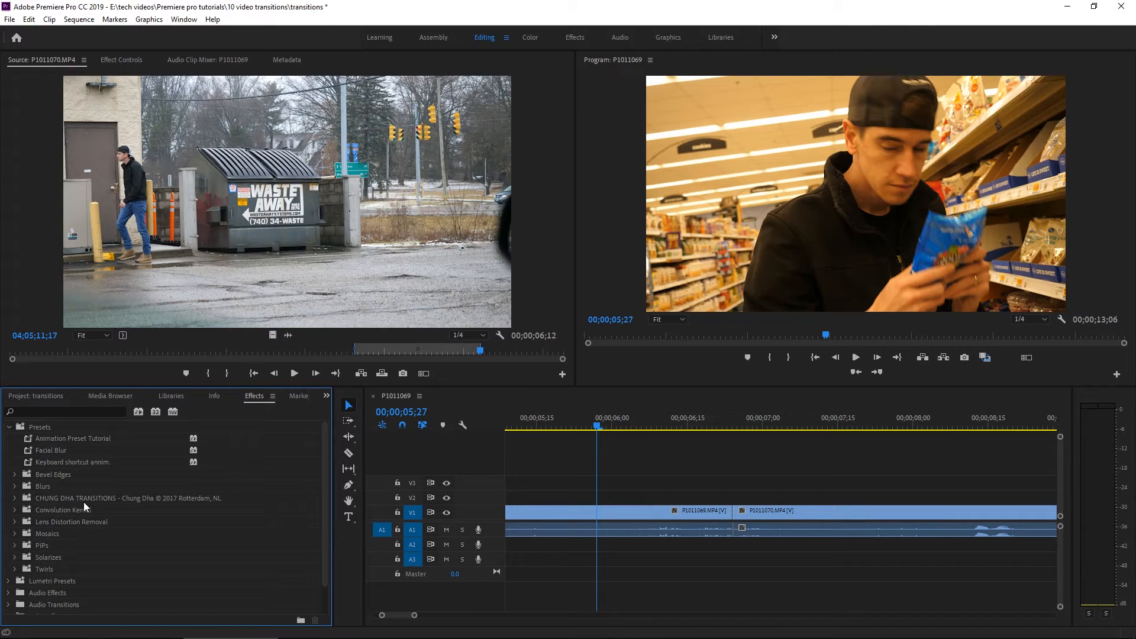
Expand the CHUNG DHA TRANSITIONS presets down to the ChungDha Zoom variants
left_click(14, 498)
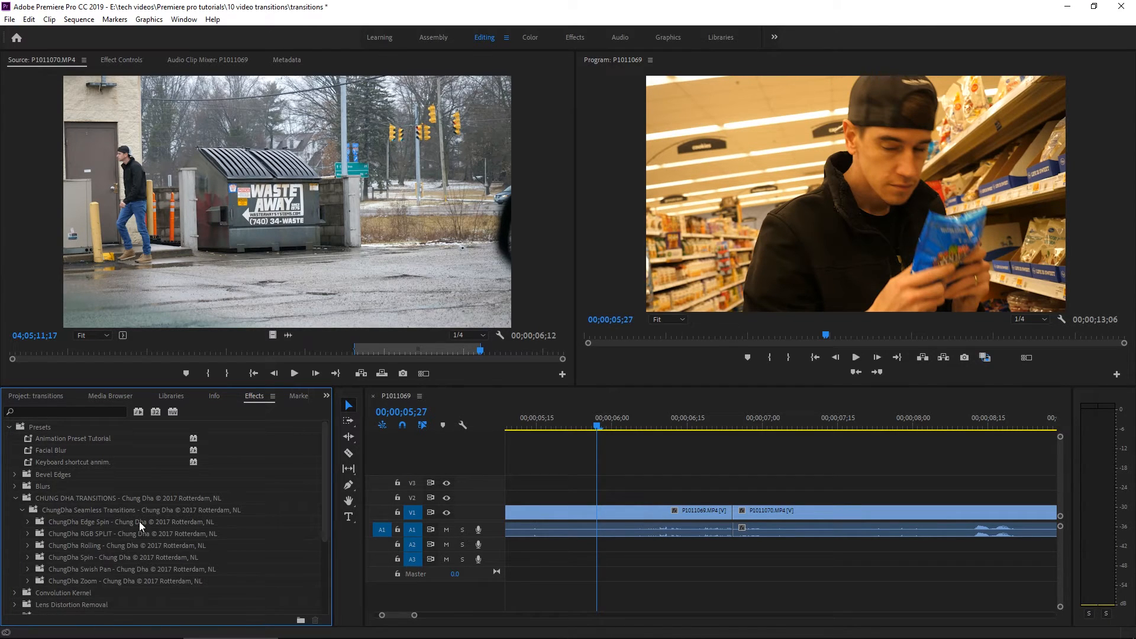
scroll("down", 3)
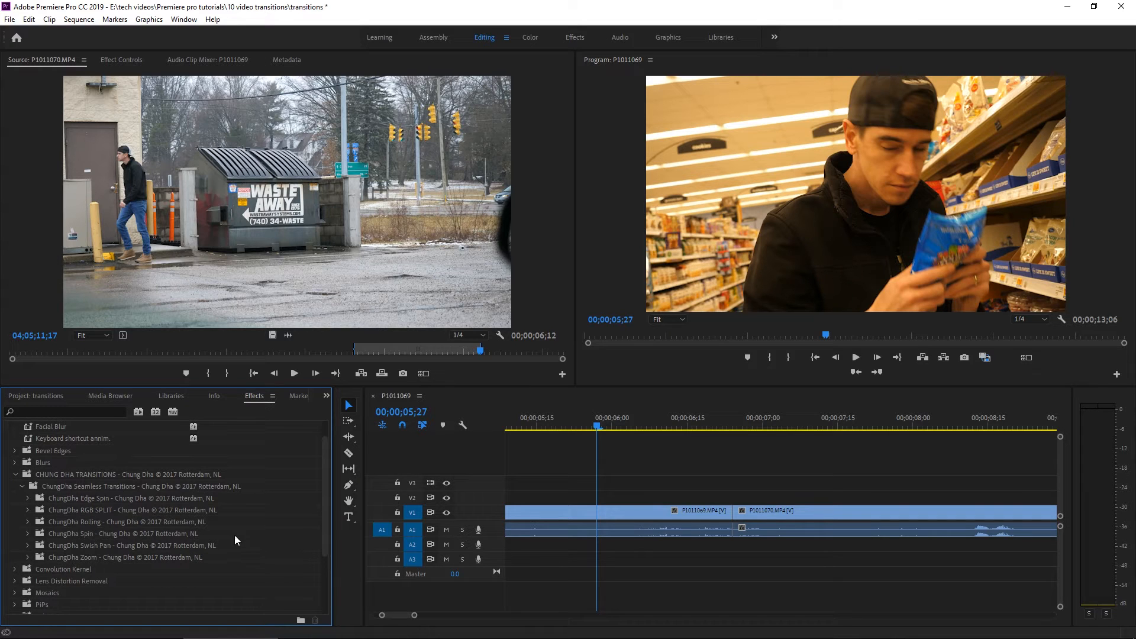
mouse_move(121, 539)
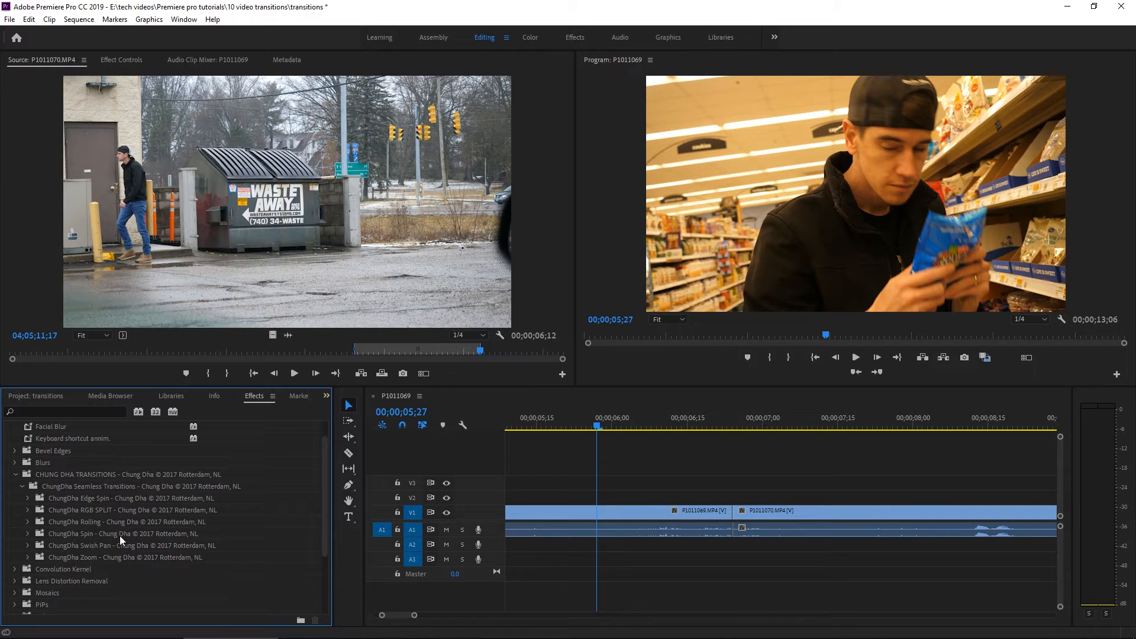
mouse_move(128, 532)
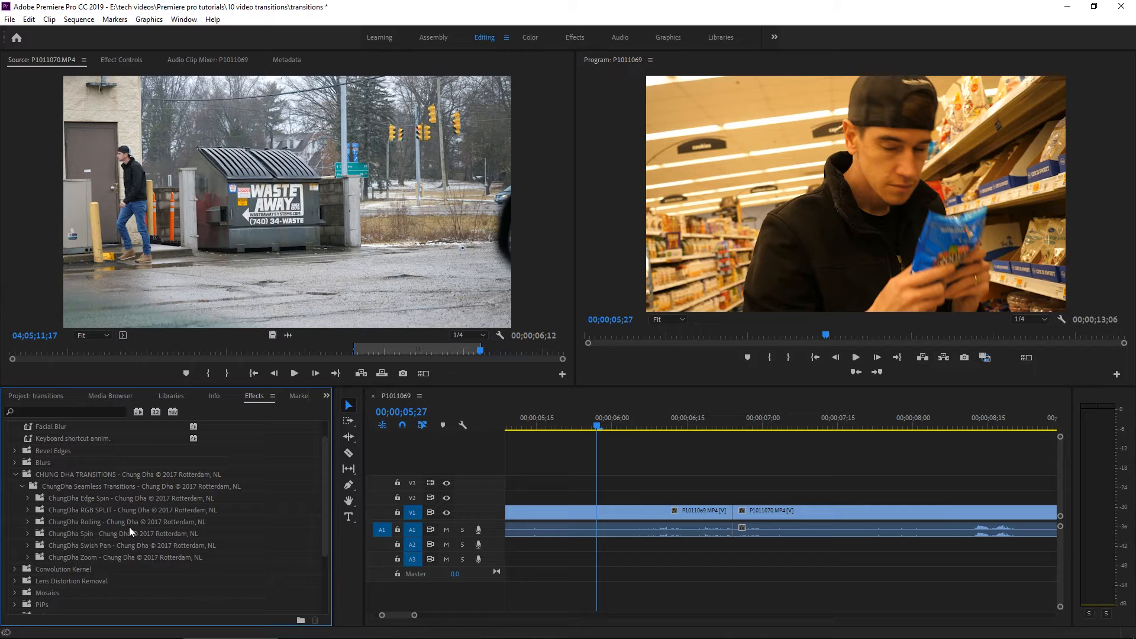
mouse_move(27, 527)
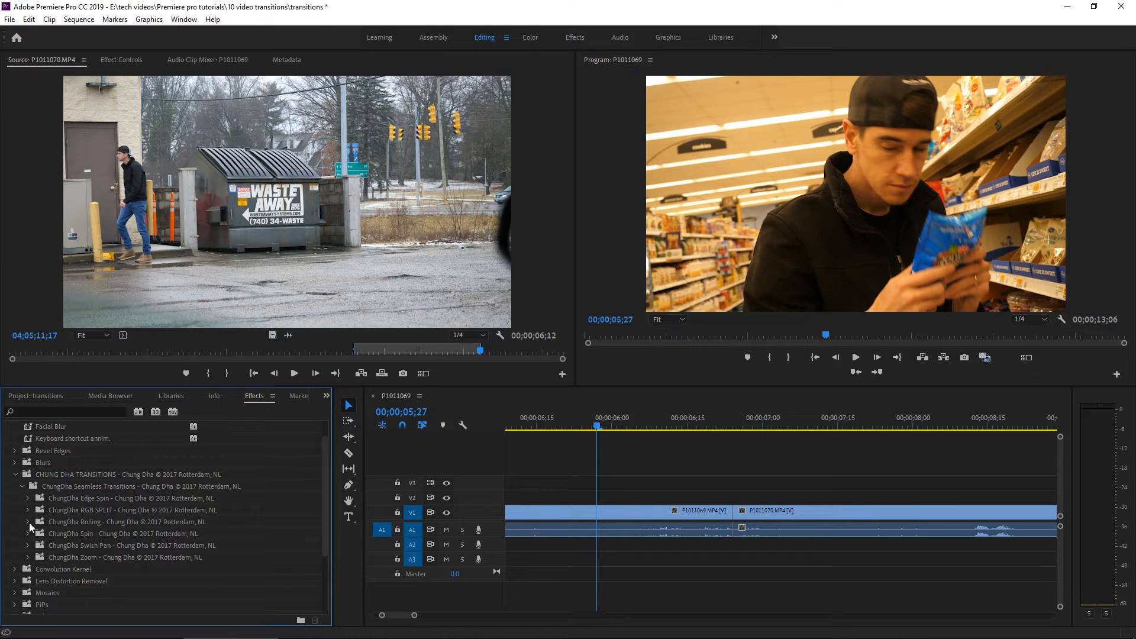
mouse_move(79, 546)
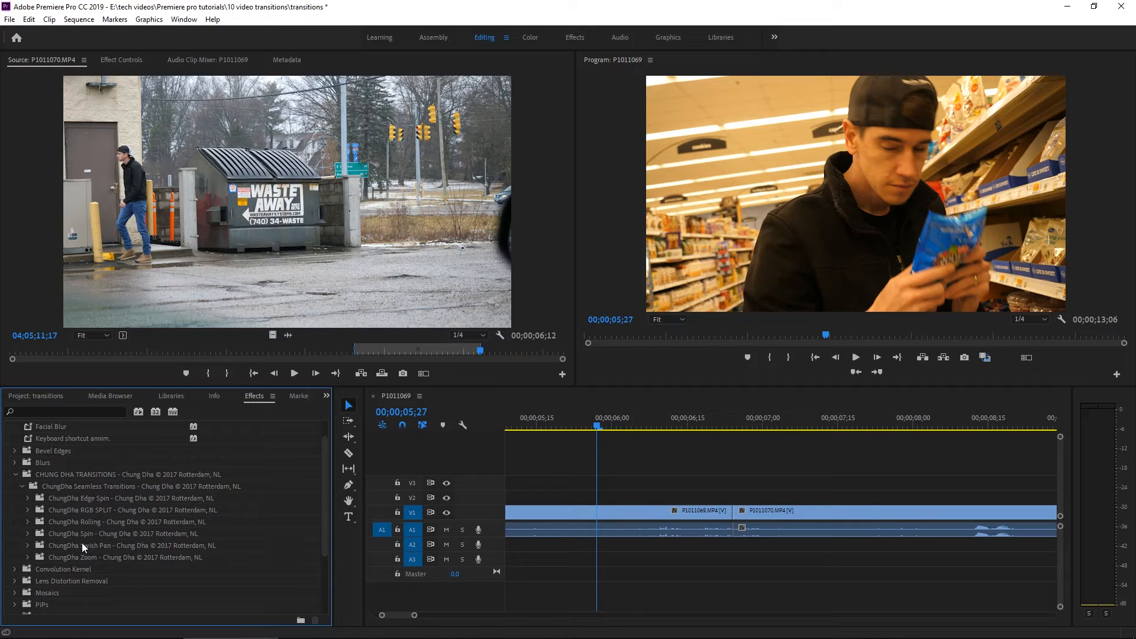
mouse_move(177, 533)
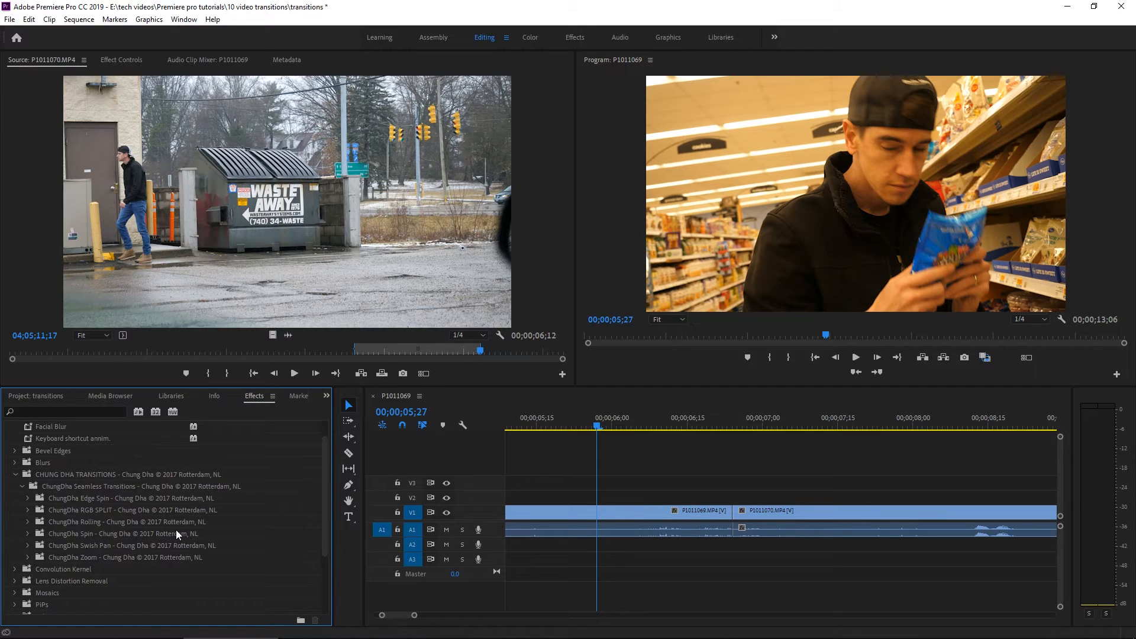
mouse_move(243, 537)
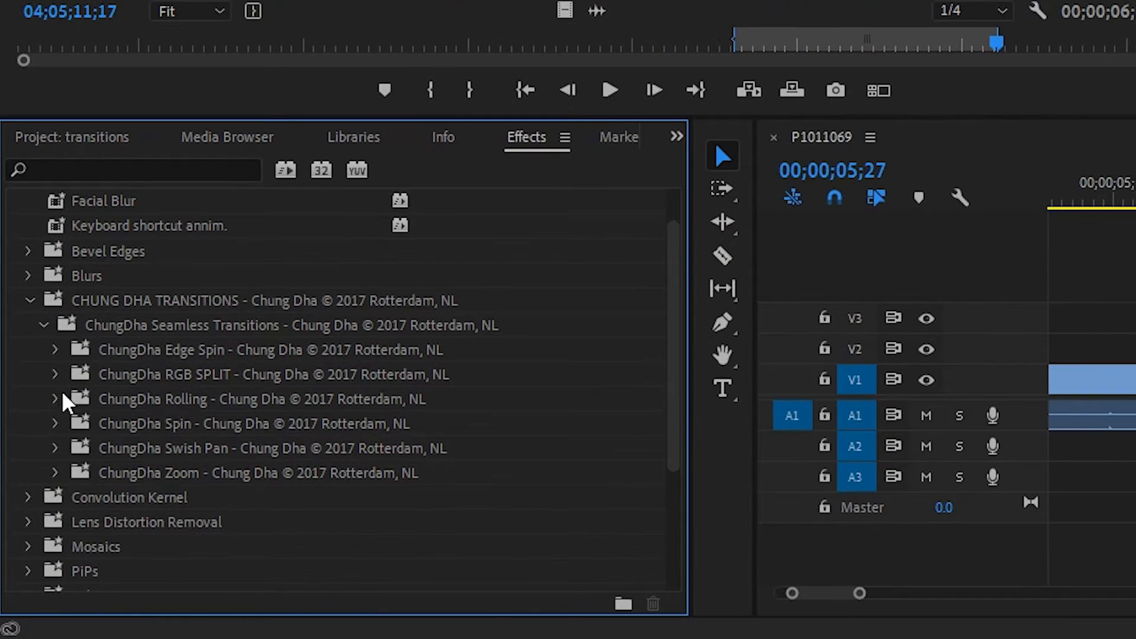
mouse_move(206, 363)
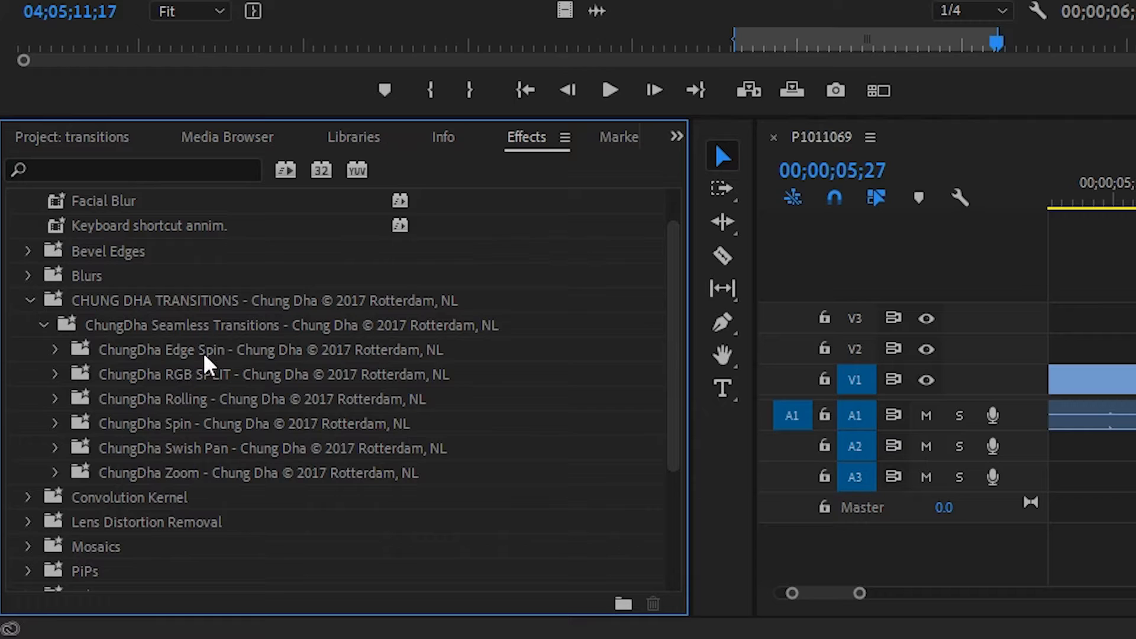
mouse_move(183, 419)
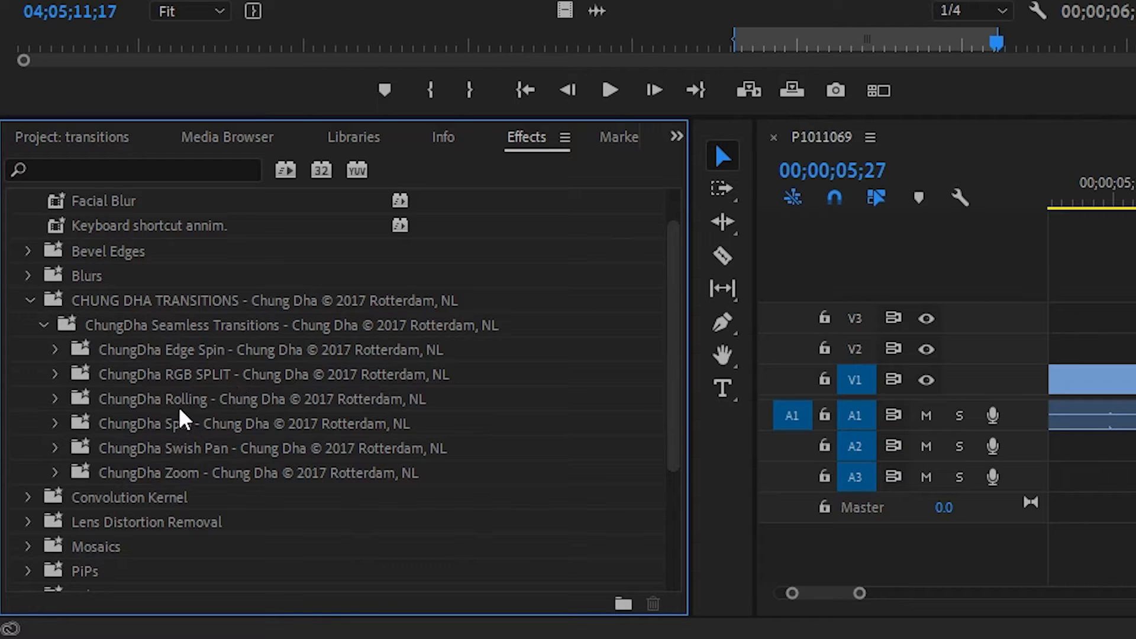
mouse_move(182, 438)
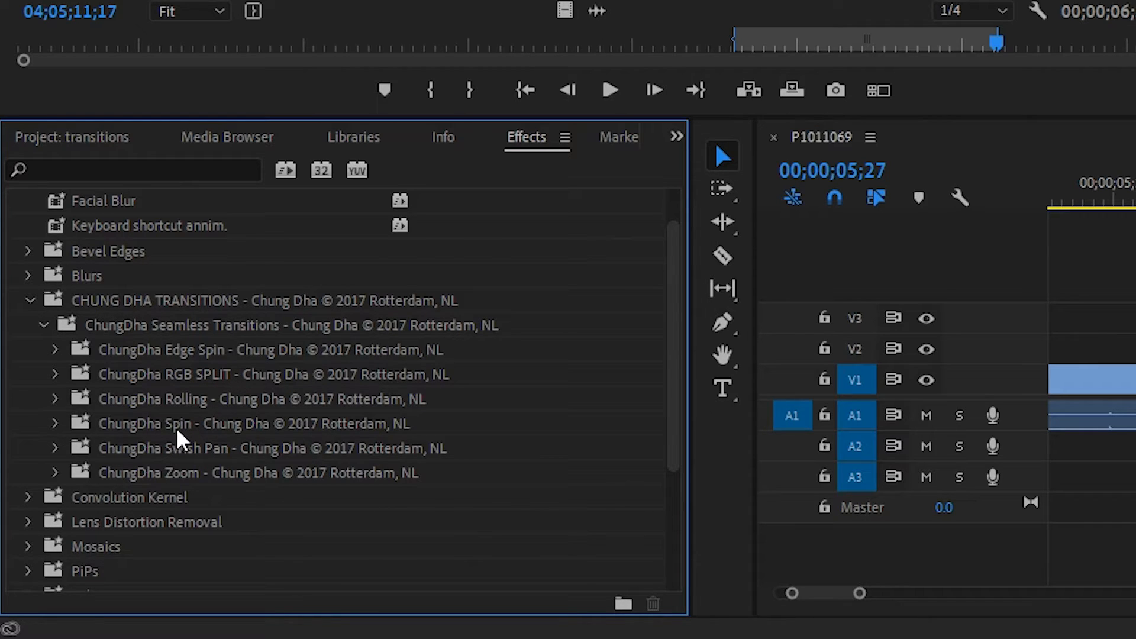
mouse_move(208, 480)
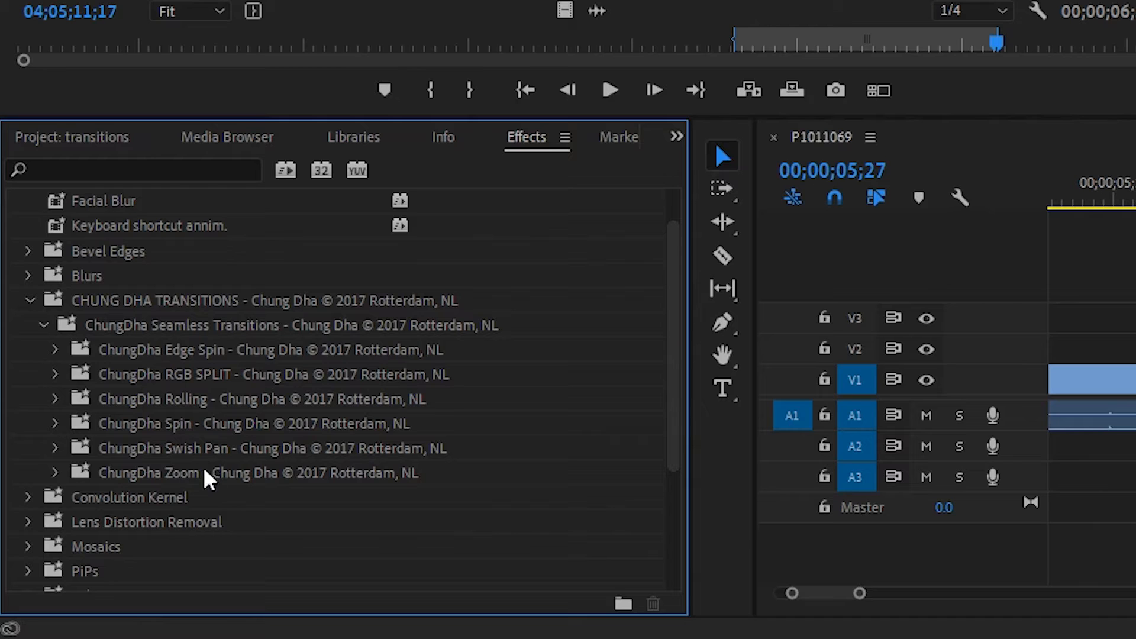
left_click(53, 472)
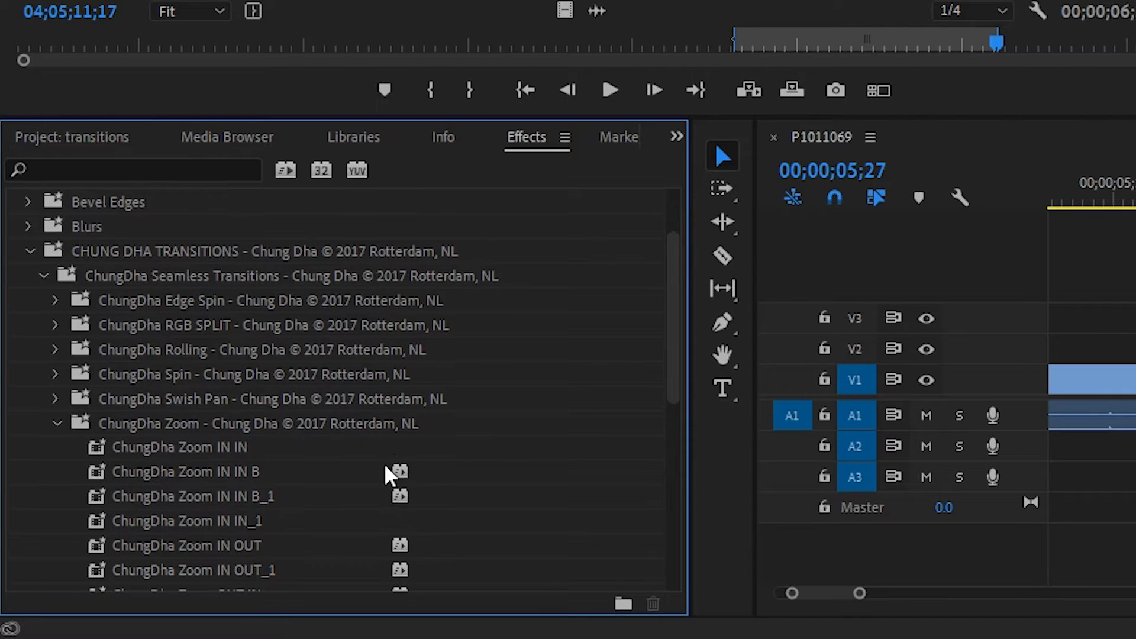
Scroll the ChungDha Zoom folder to reveal its full list of Zoom IN/OUT variants
scroll("down", 3)
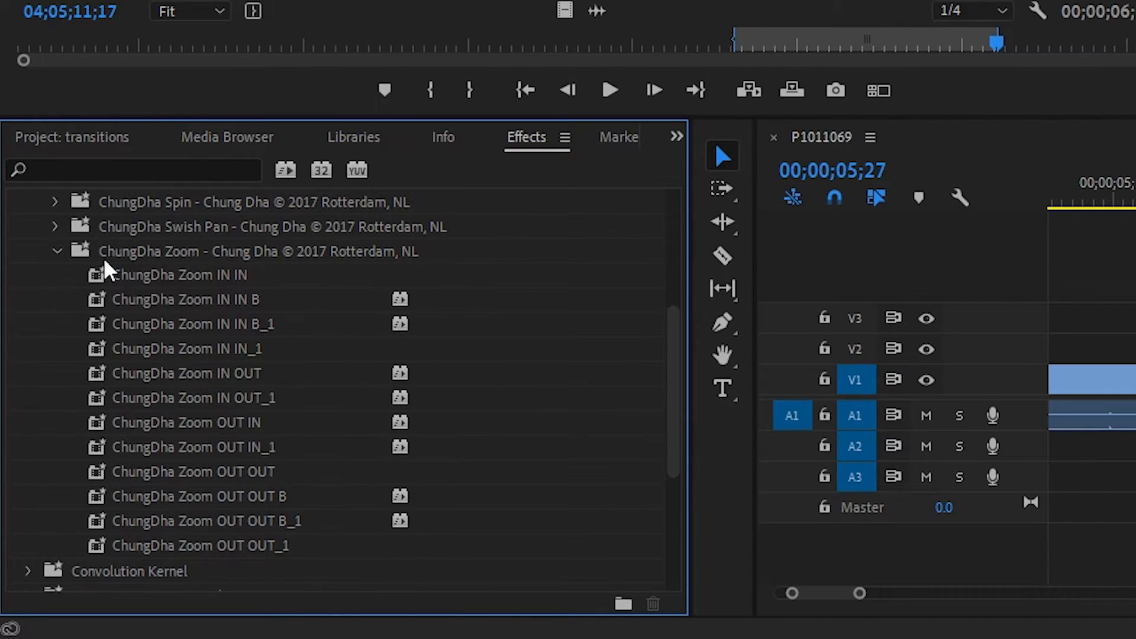
mouse_move(261, 536)
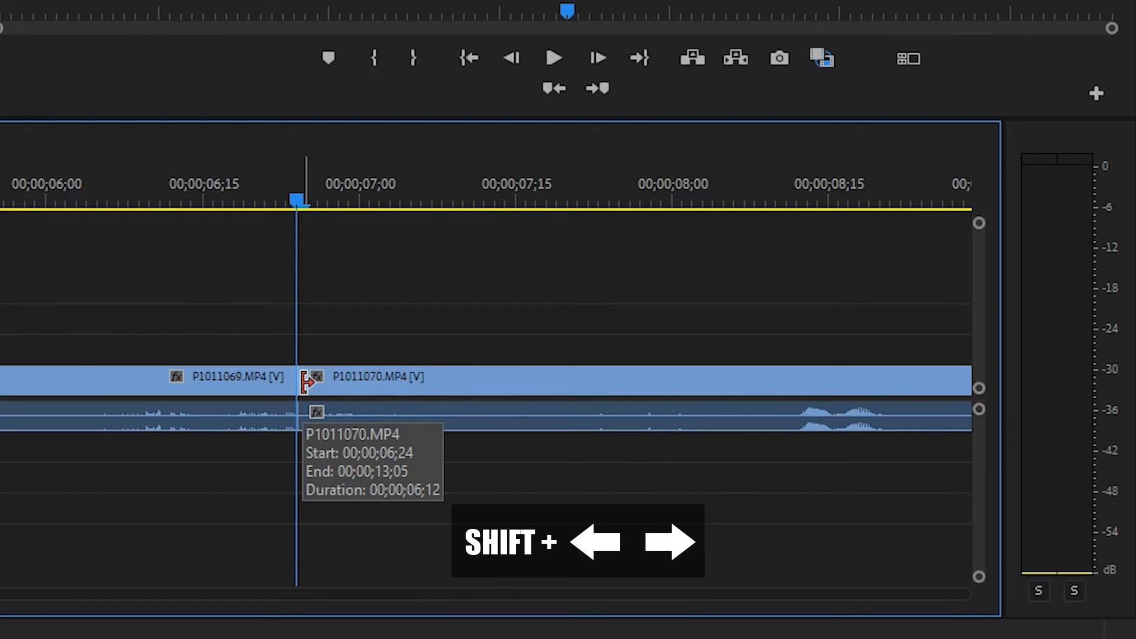
Step the playhead five frames from the cut with Shift+Left to set the split point
key("shift+left")
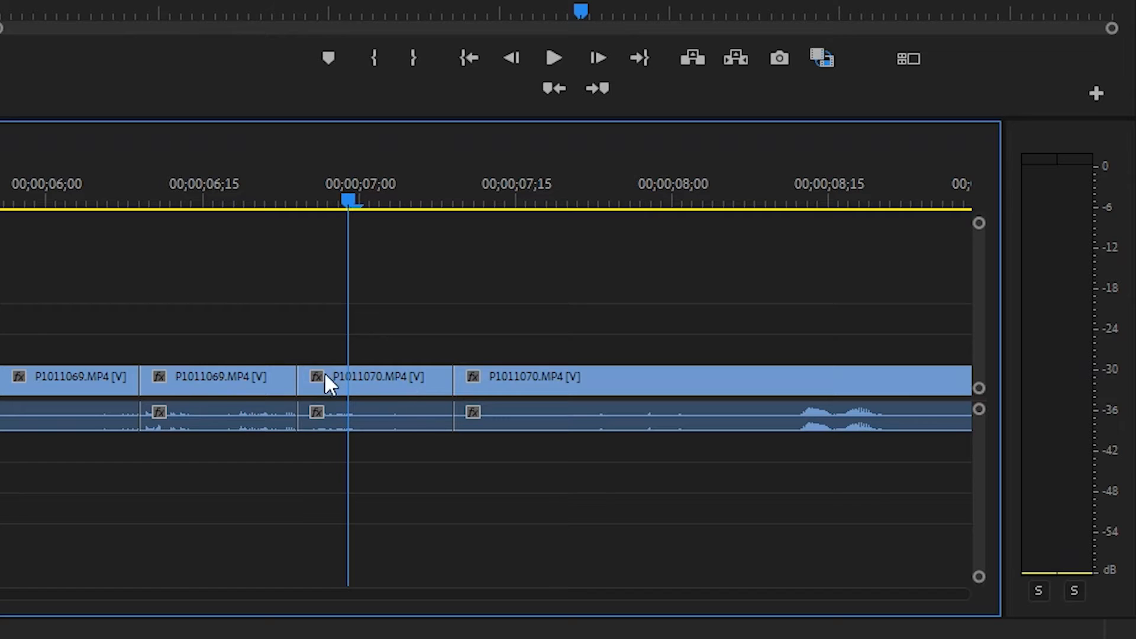
mouse_move(236, 402)
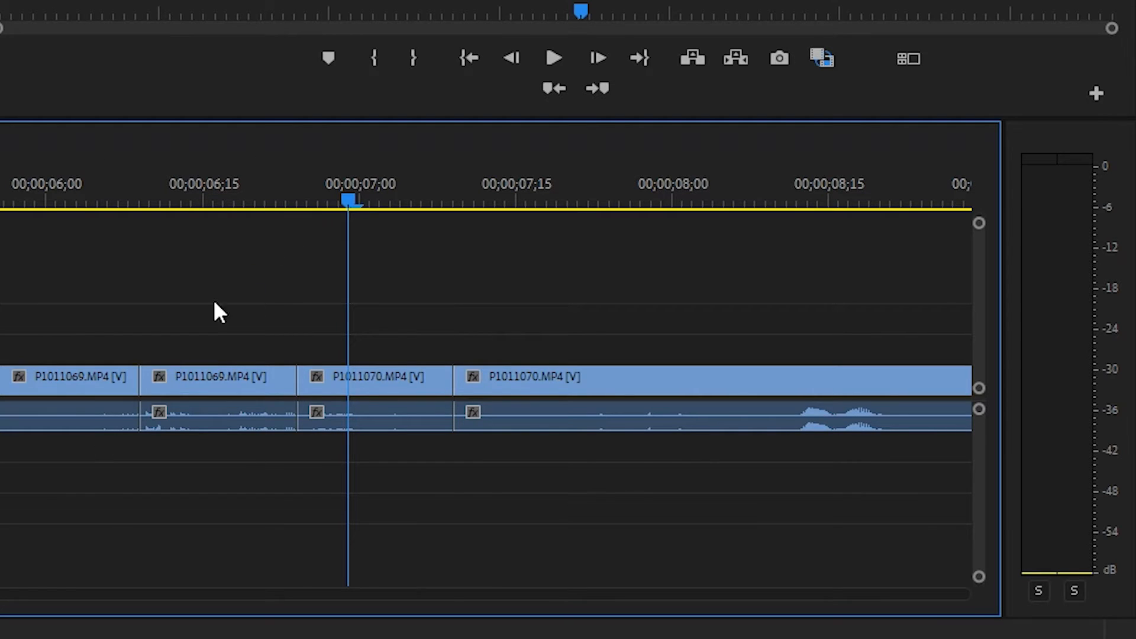
mouse_move(197, 281)
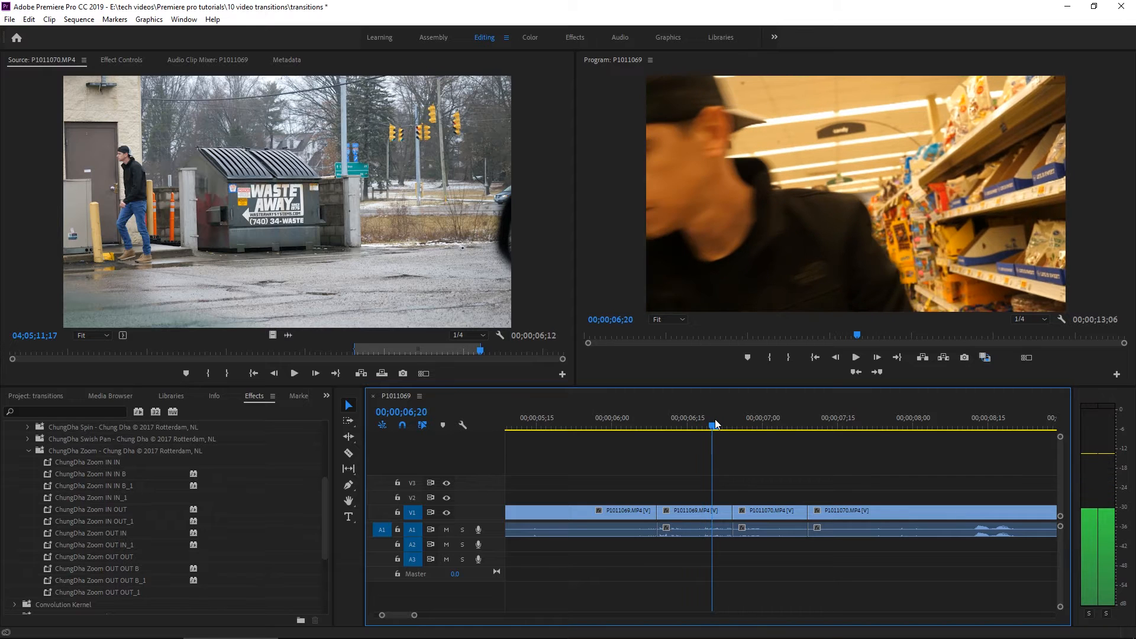
Apply the ChungDha Zoom IN IN preset to the start of the dumpster clip P1011070
left_click(734, 425)
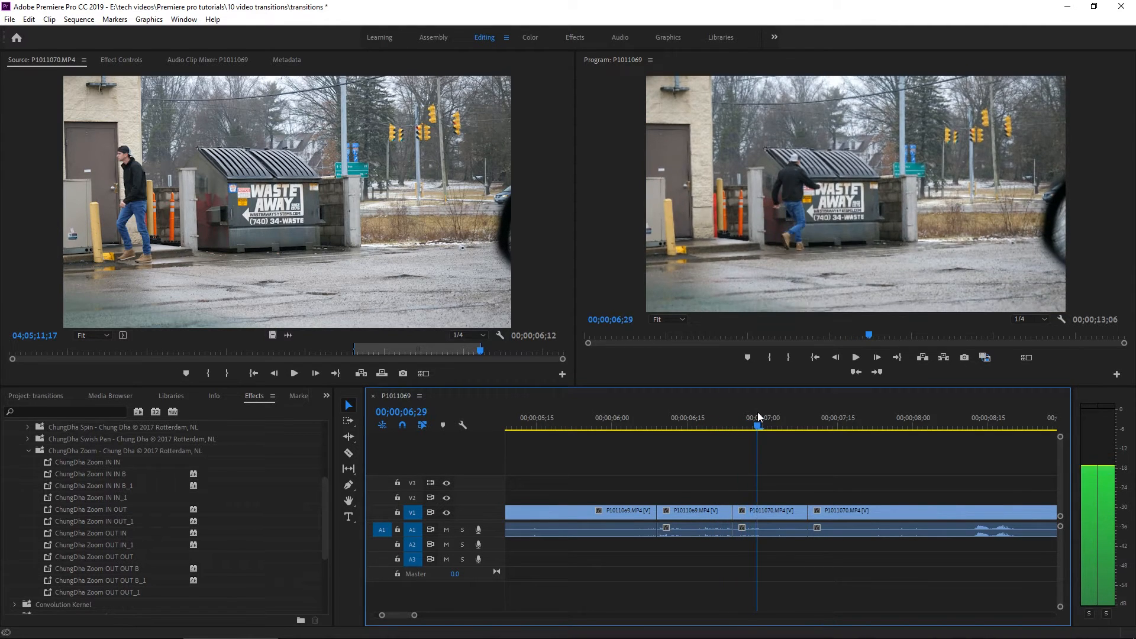
left_click(731, 426)
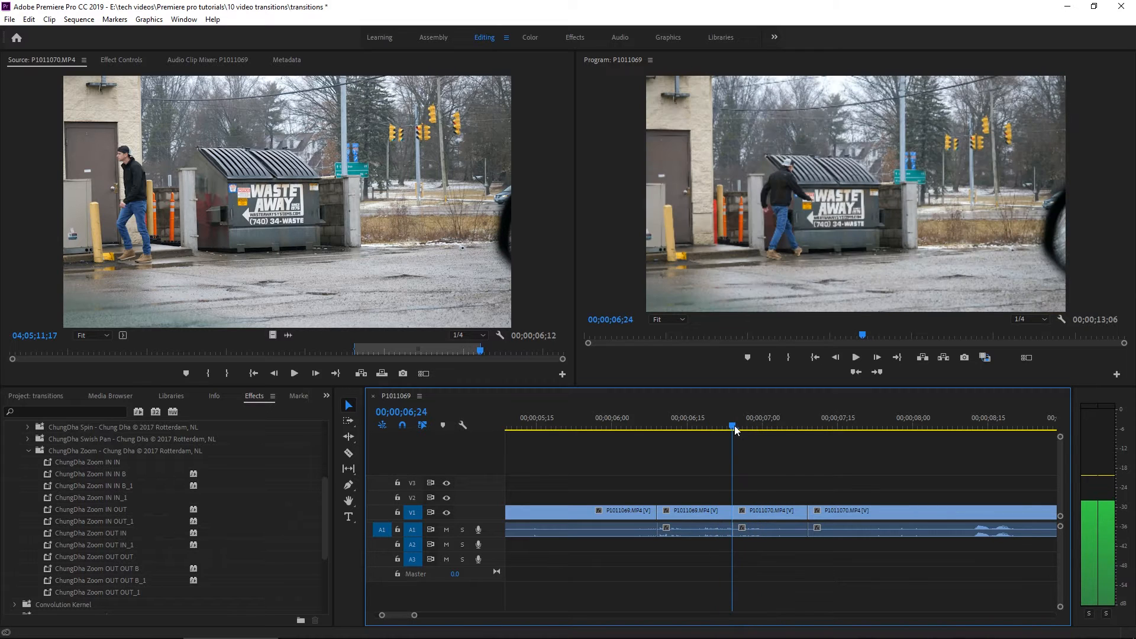
mouse_move(87, 463)
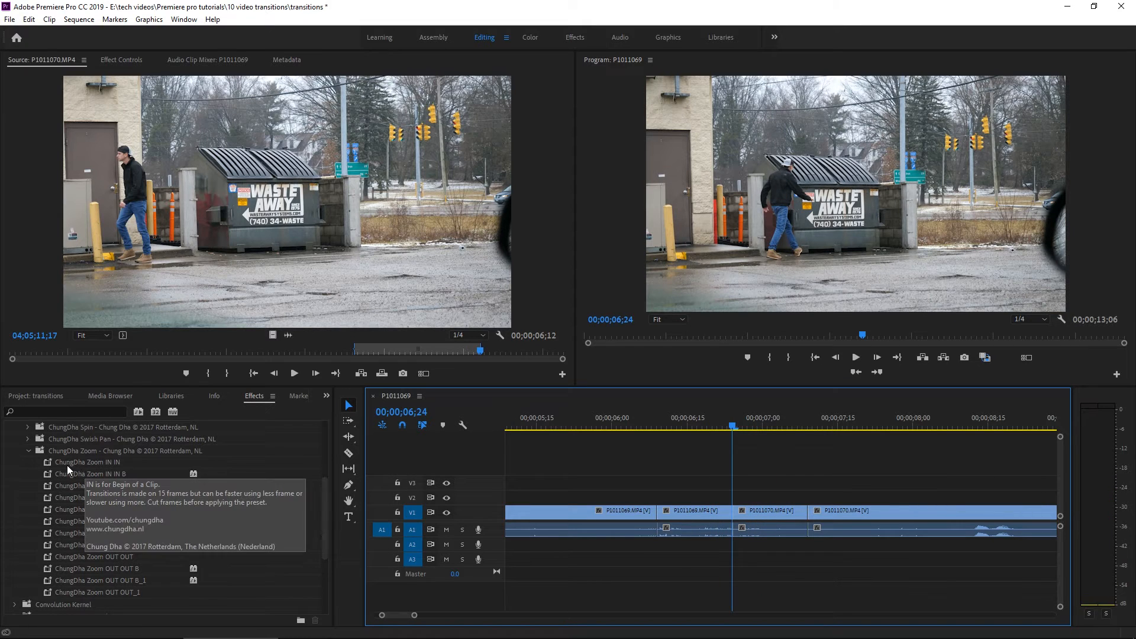
mouse_move(118, 469)
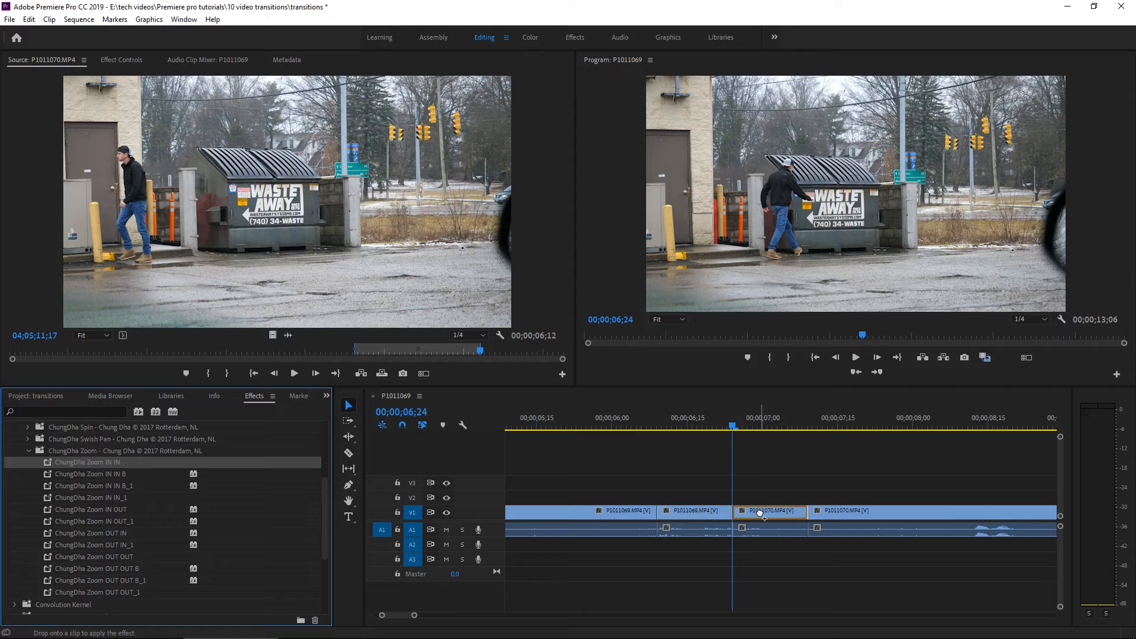
left_click(792, 426)
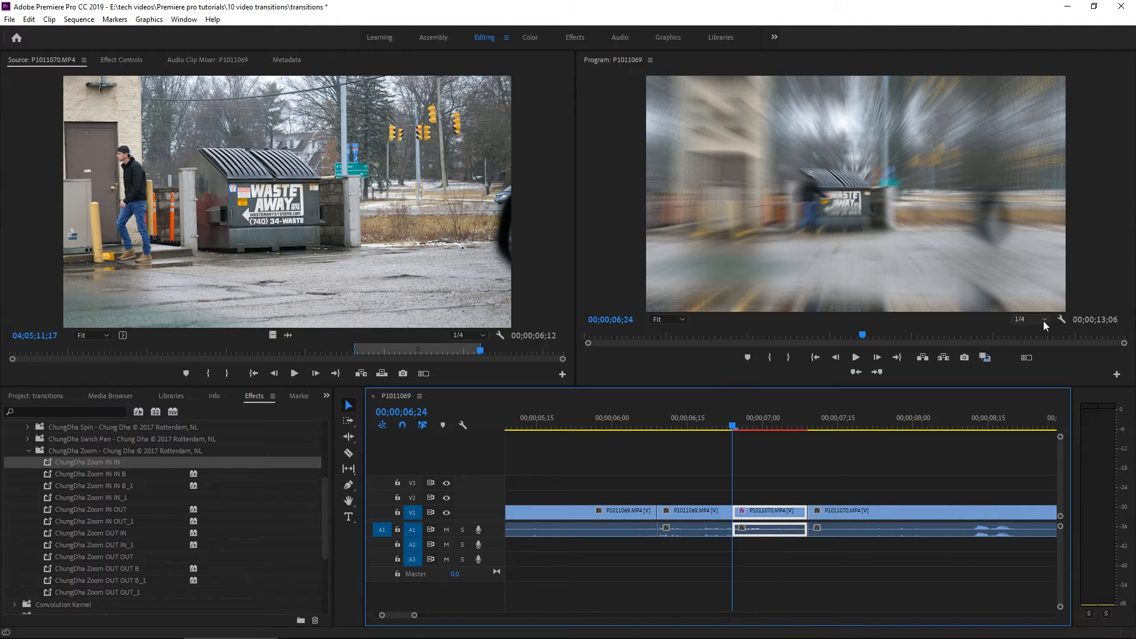
mouse_move(1045, 321)
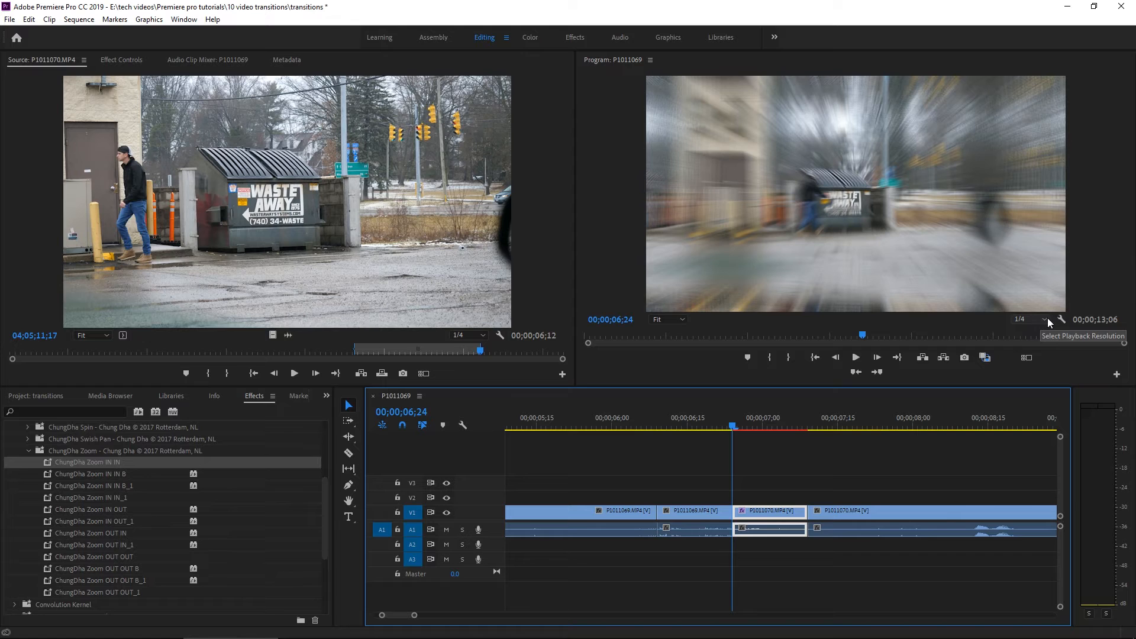
mouse_move(1038, 321)
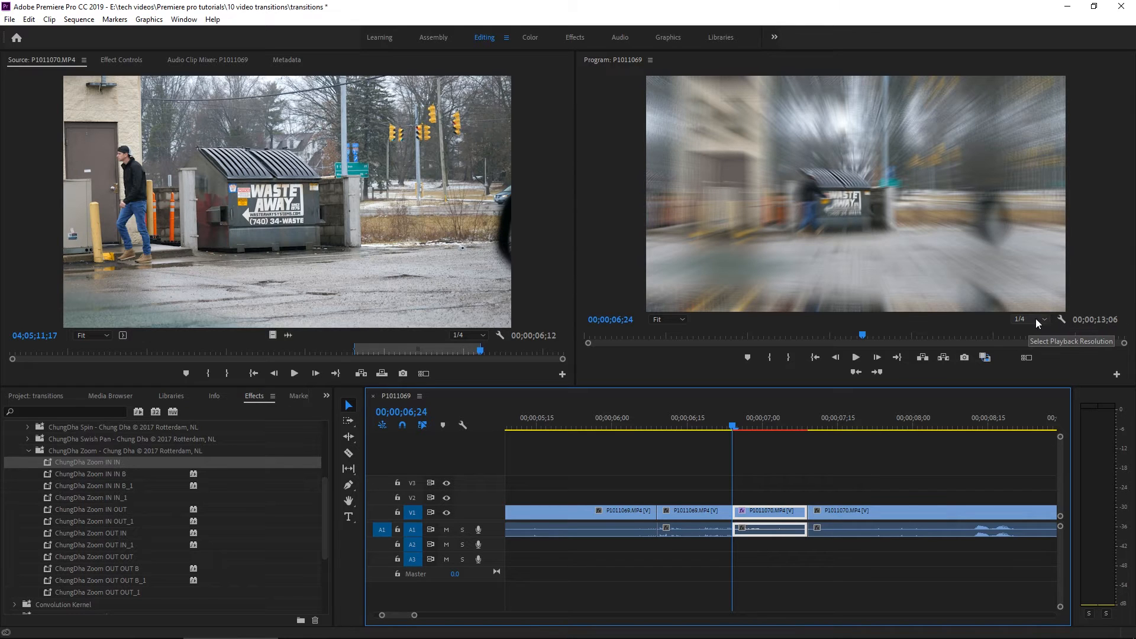
left_click(1043, 318)
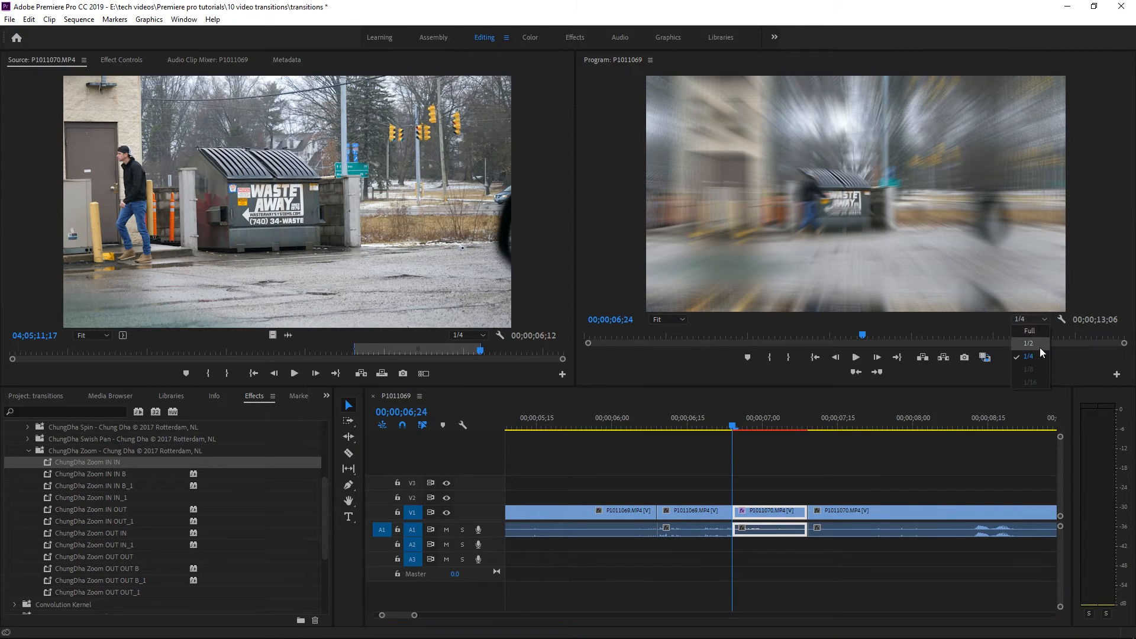
left_click(1028, 330)
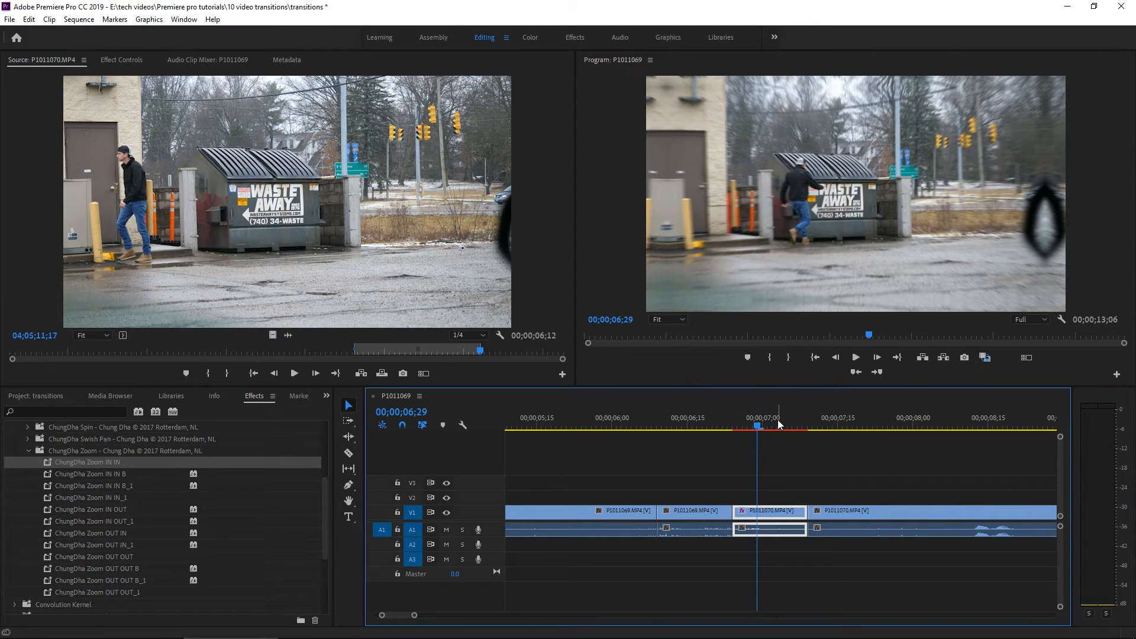
left_click(756, 428)
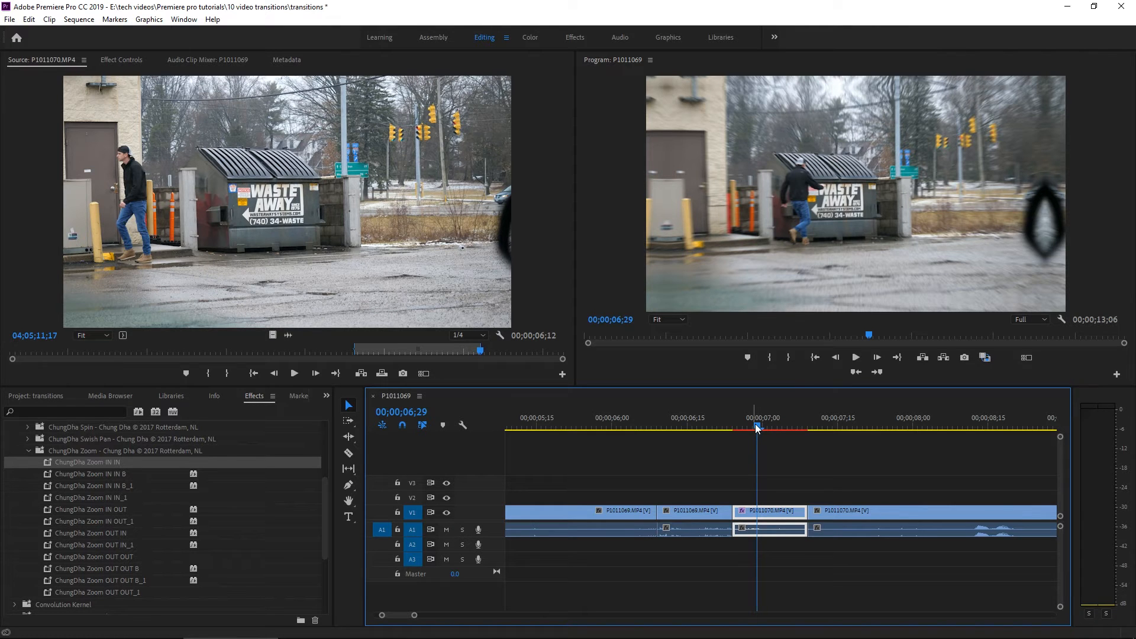
left_click(1029, 318)
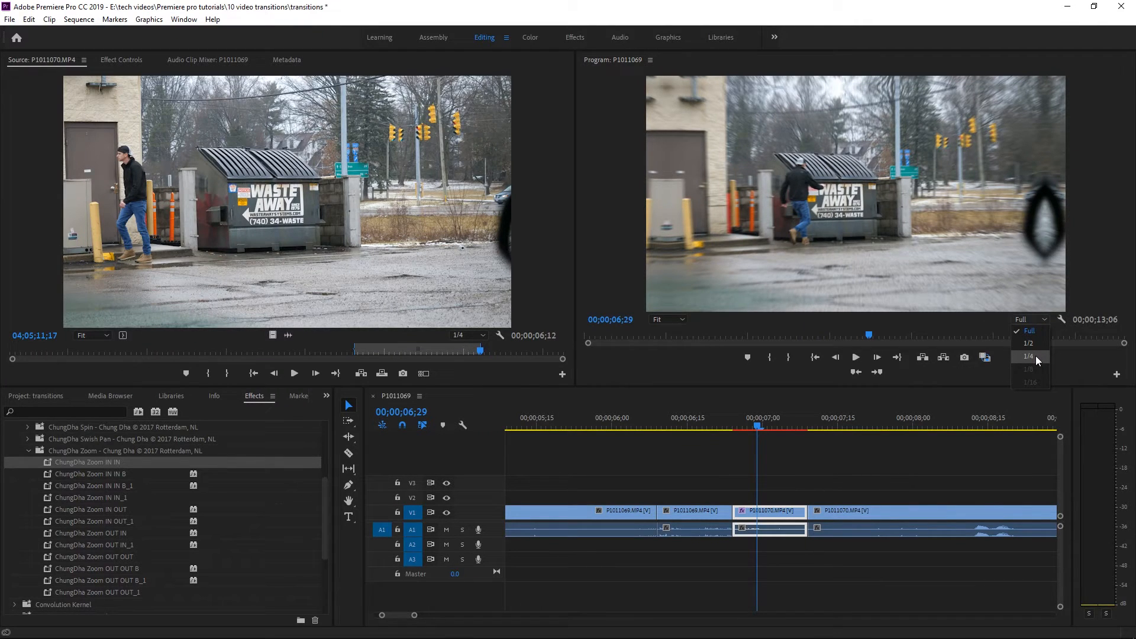
left_click(1028, 356)
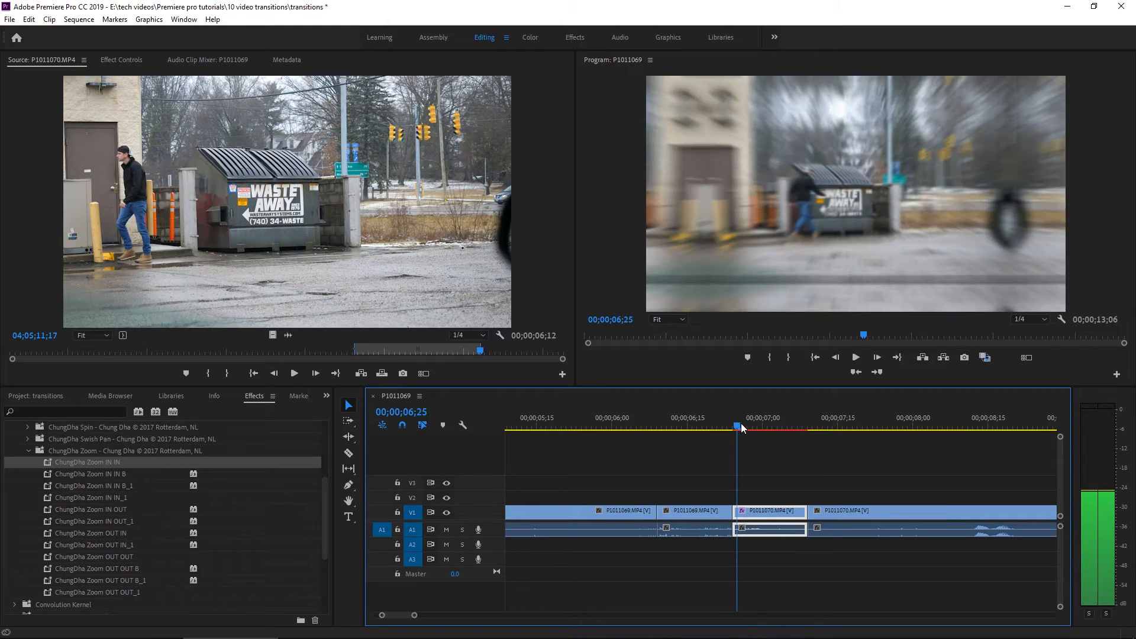
left_click(1027, 318)
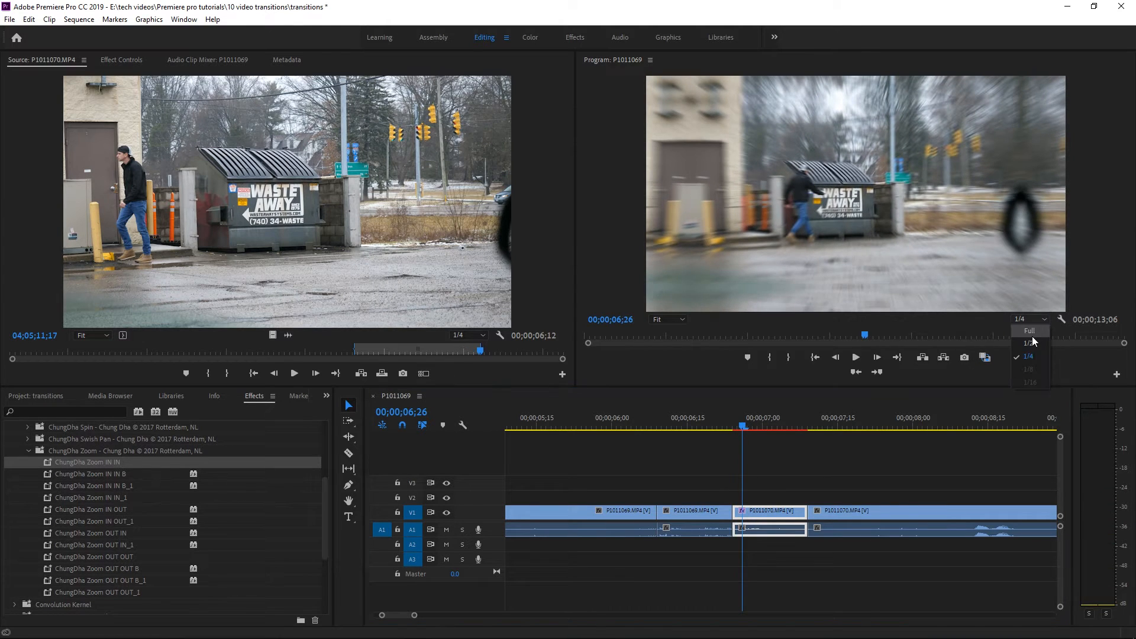
left_click(1029, 330)
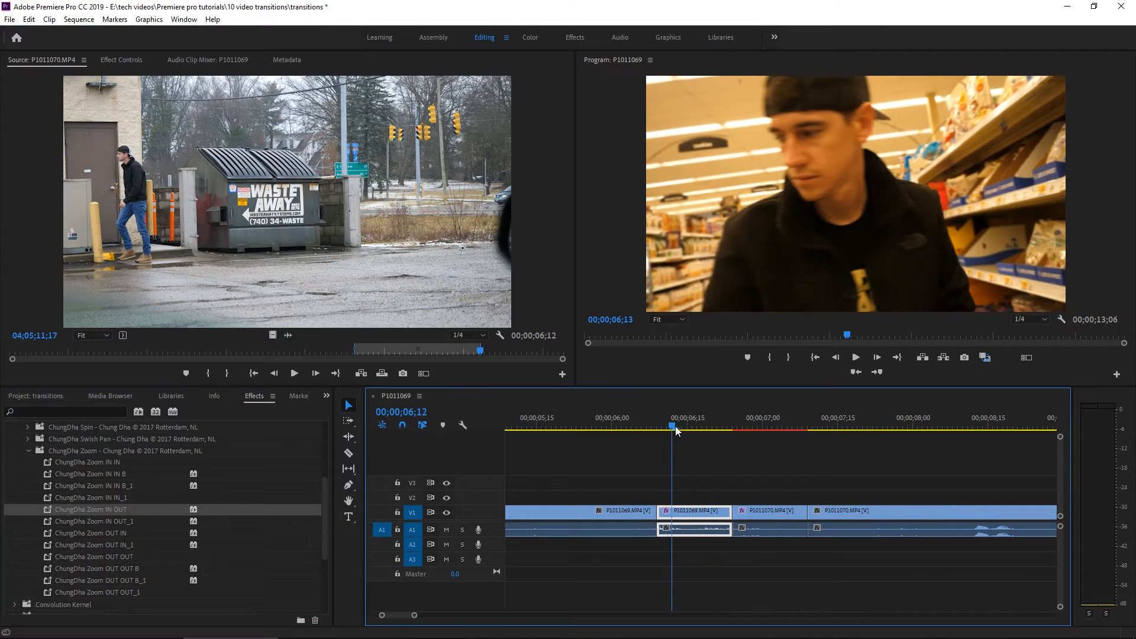
Play back the grocery-to-dumpster zoom transitions repeatedly from the grocery clip to review them
left_click(854, 356)
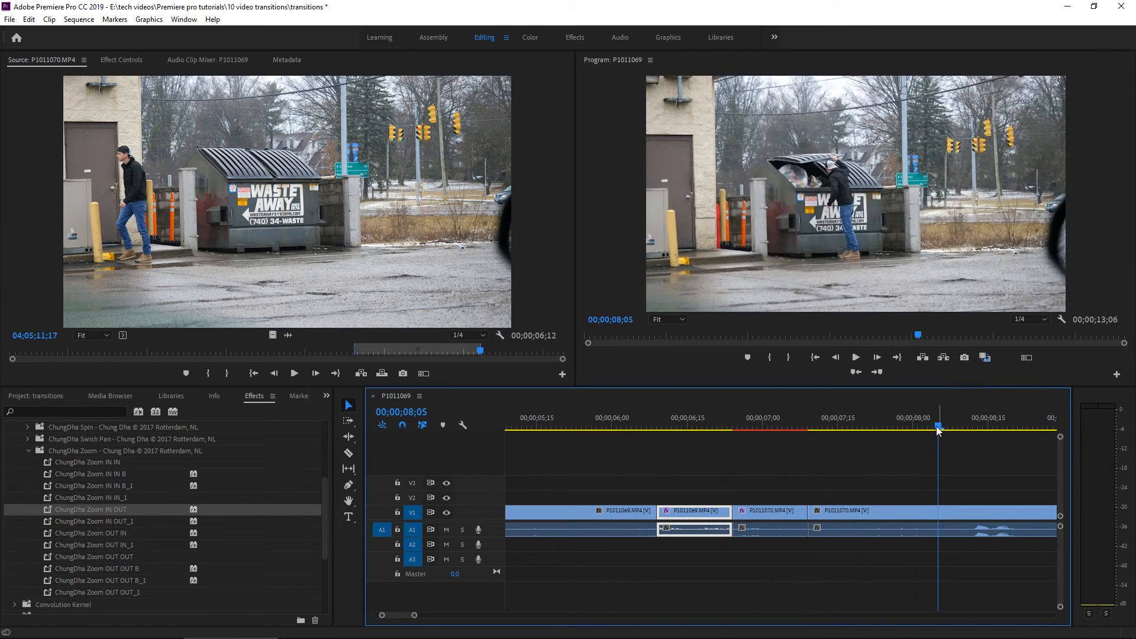
left_click(612, 418)
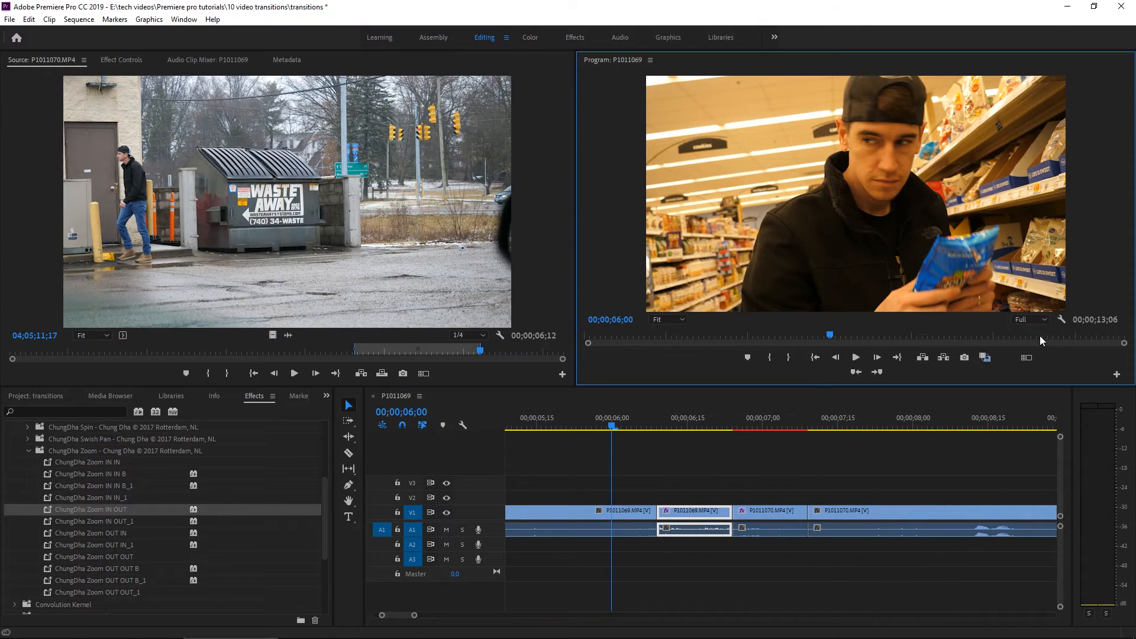
left_click(854, 356)
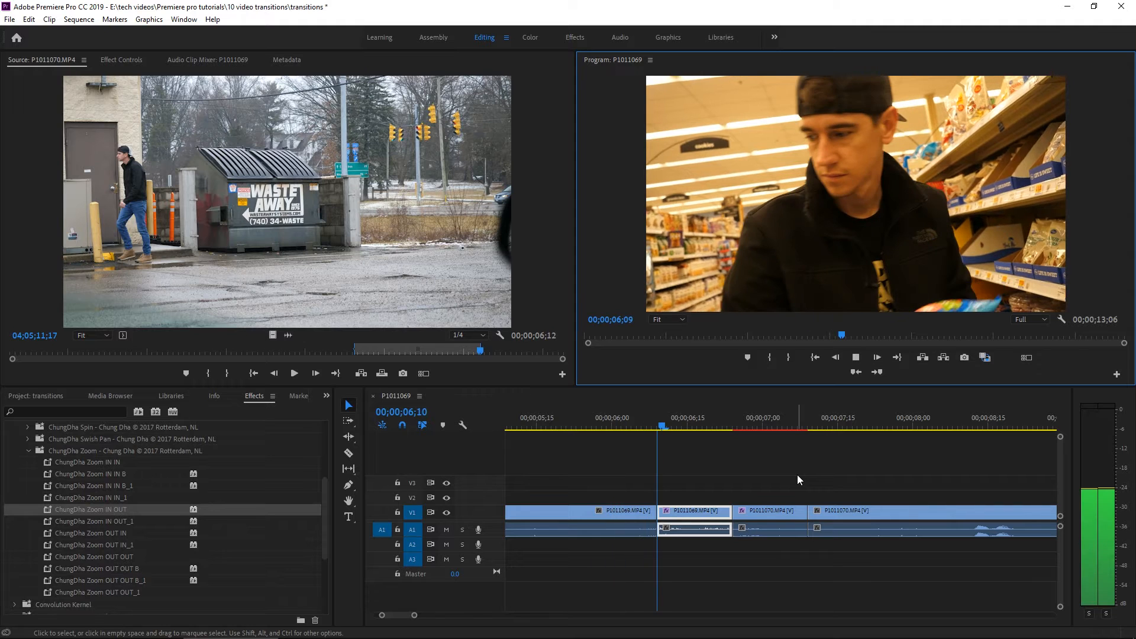
left_click(838, 418)
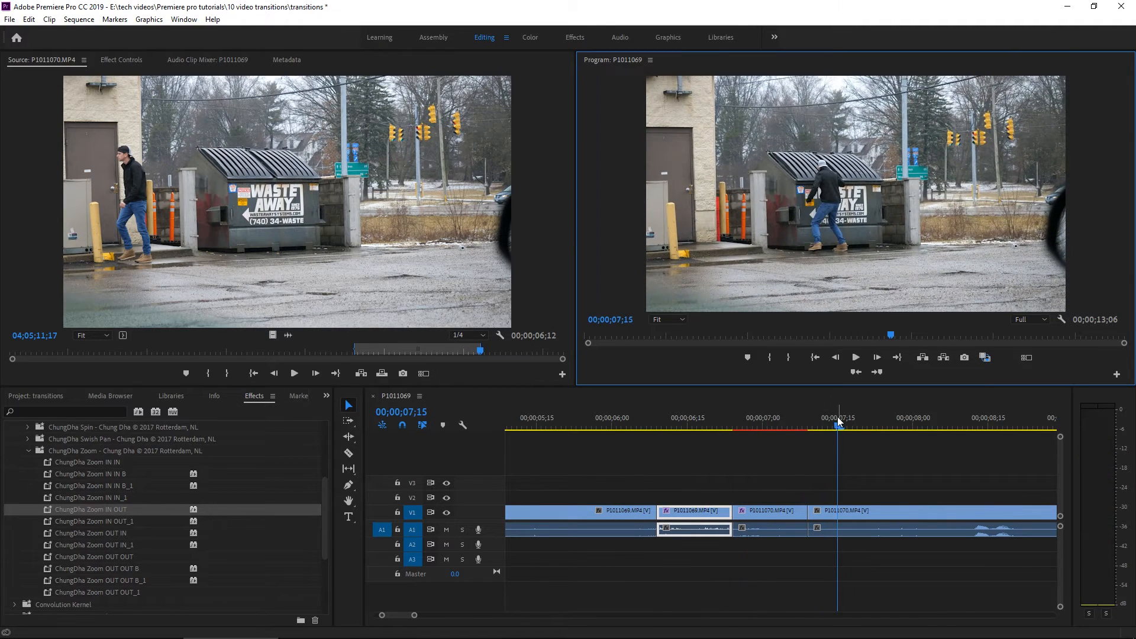
left_click(612, 427)
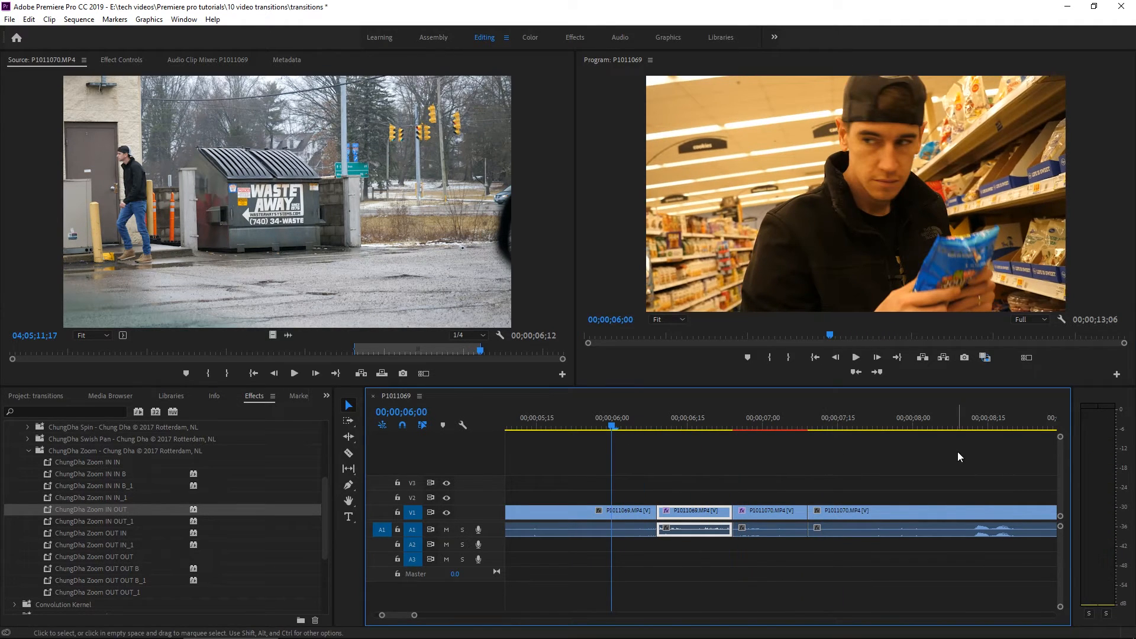
left_click(854, 356)
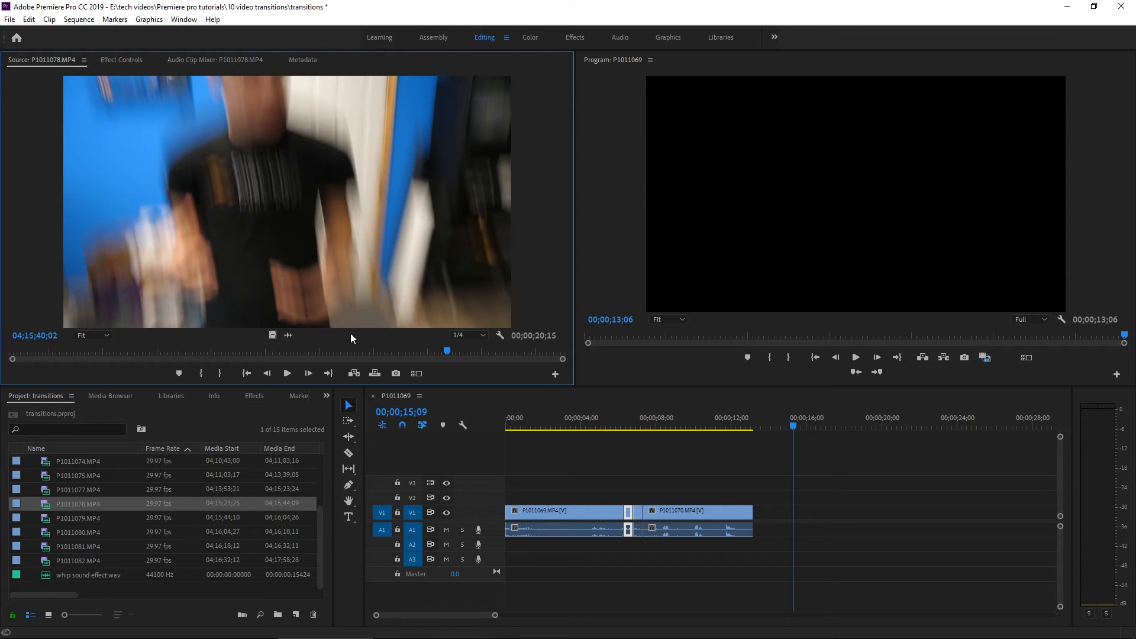
Place P1011079 on V1 at 00;00;15;09 and preview its whip footage in the Source Monitor
left_click(307, 372)
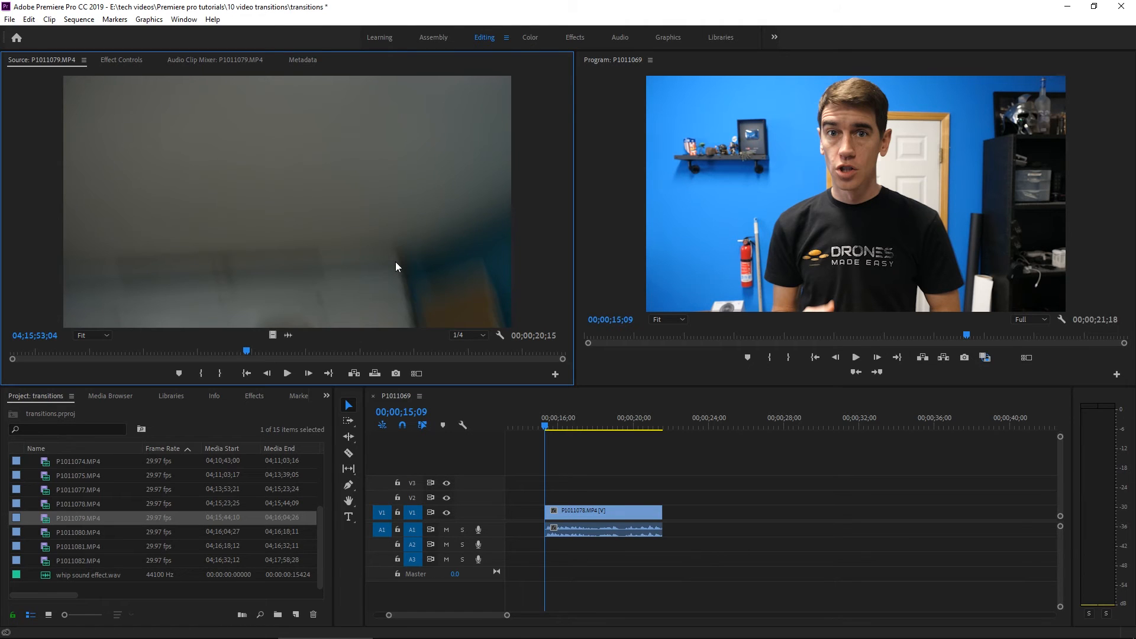
mouse_move(322, 336)
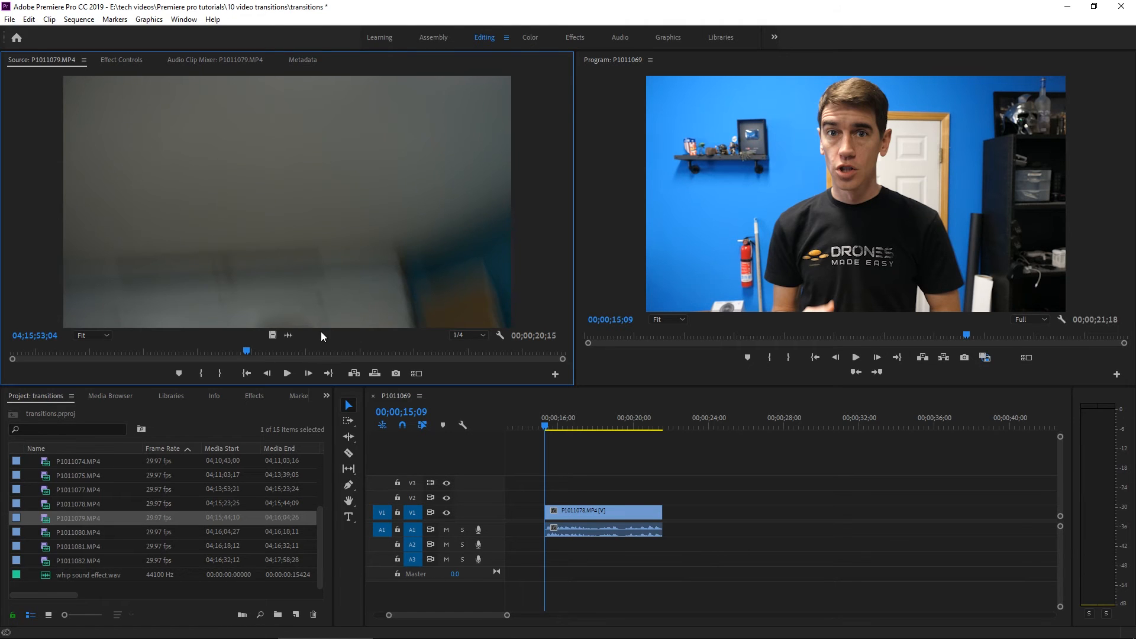
left_click(287, 372)
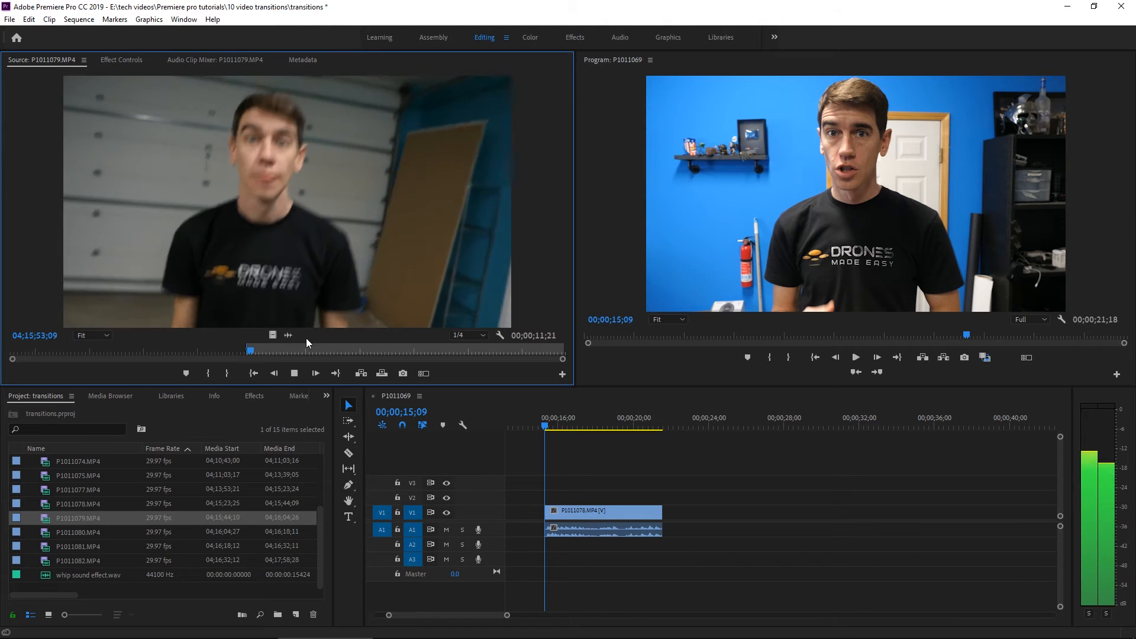